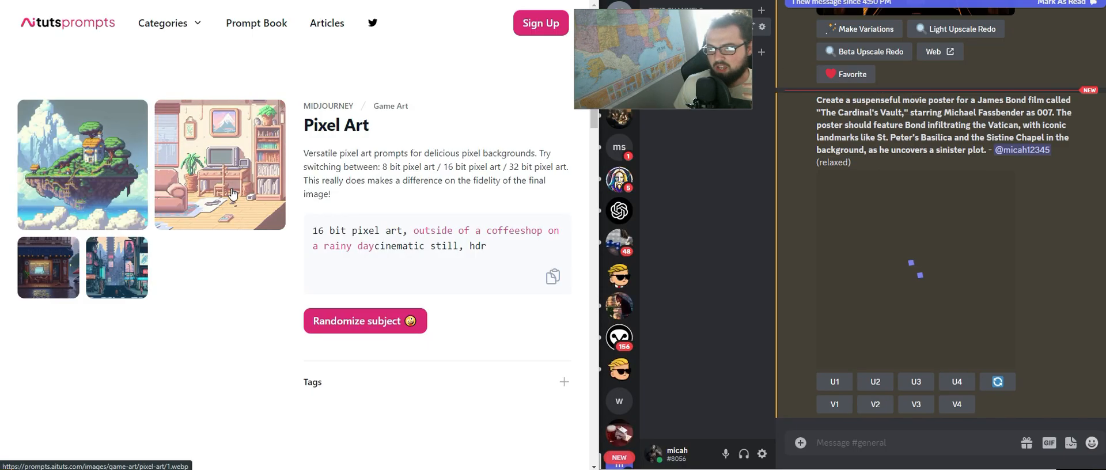
Enlarge the cozy apartment Pixel Art example and cycle through all four example images and prompts
left_click(219, 164)
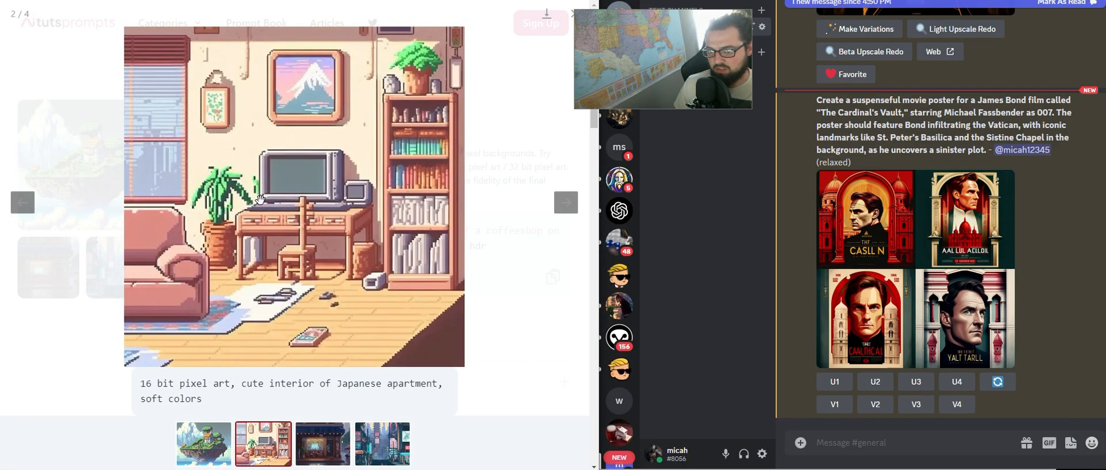
left_click(565, 203)
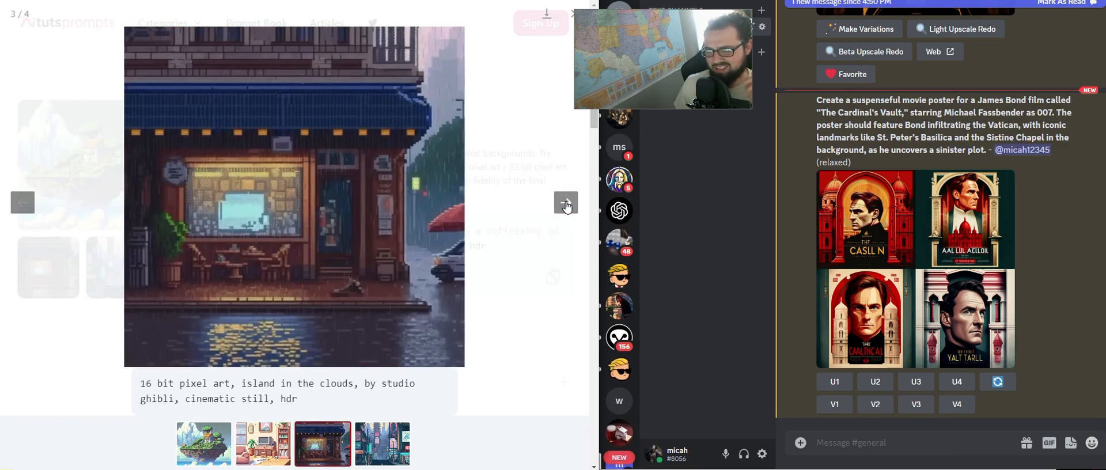
left_click(565, 203)
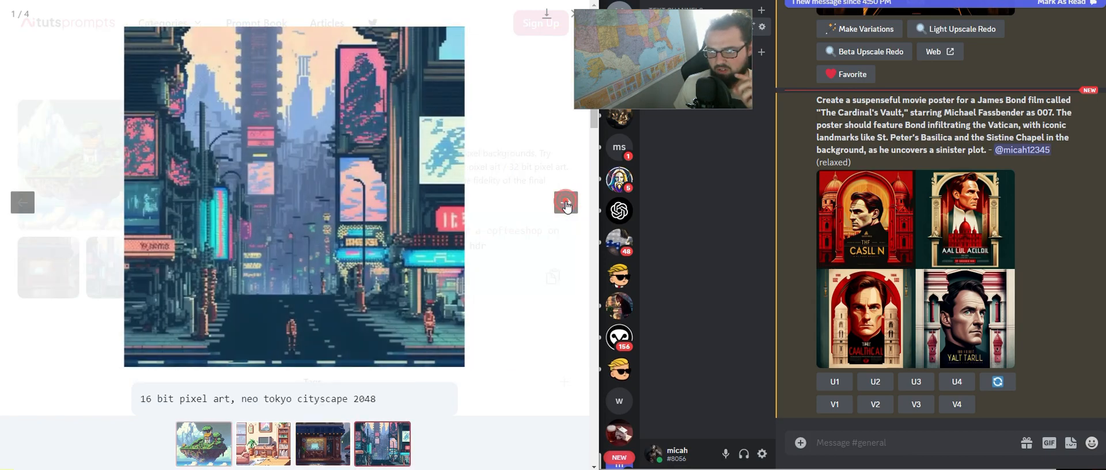
left_click(565, 203)
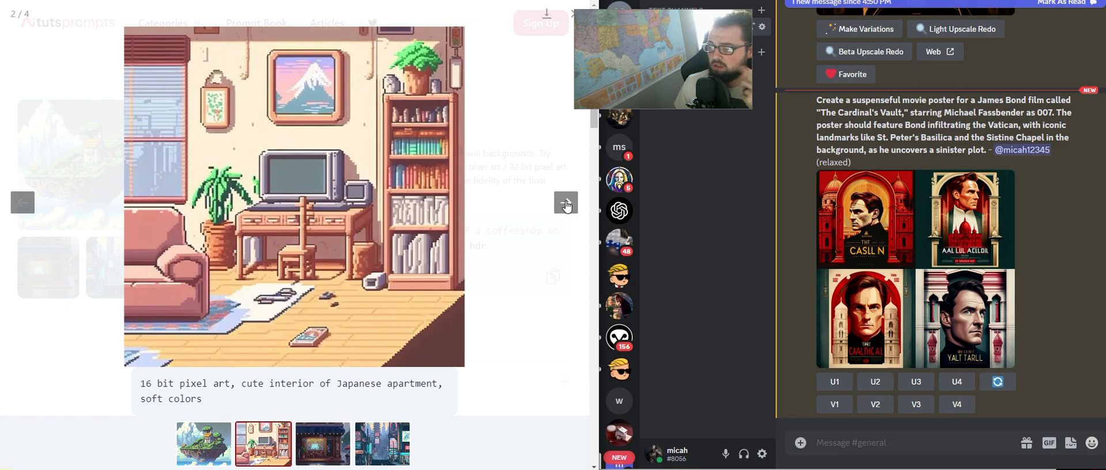
left_click(565, 203)
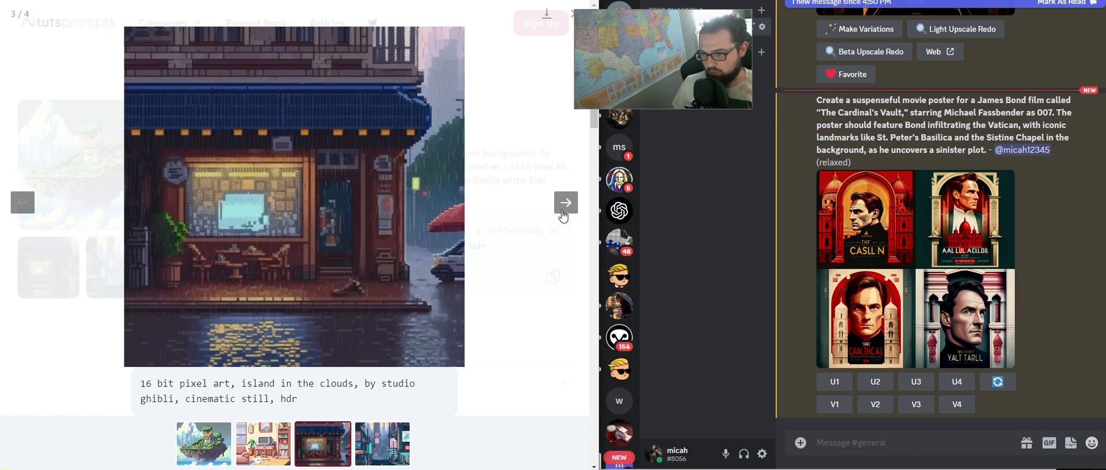
left_click(565, 203)
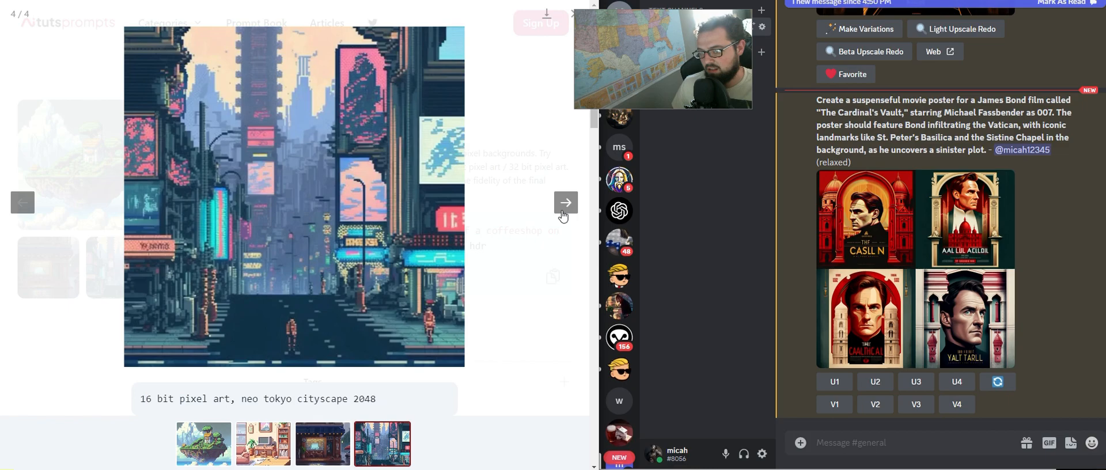
mouse_move(716, 321)
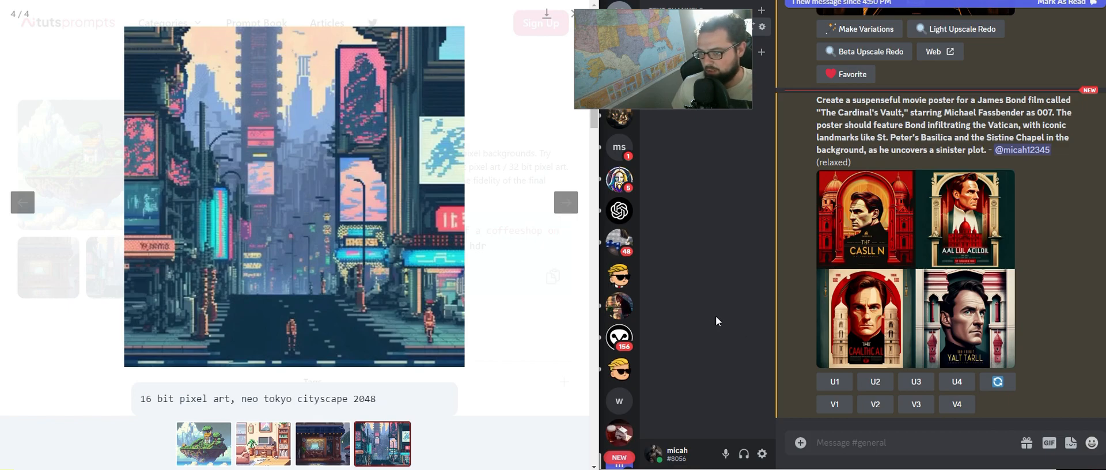
left_click(565, 203)
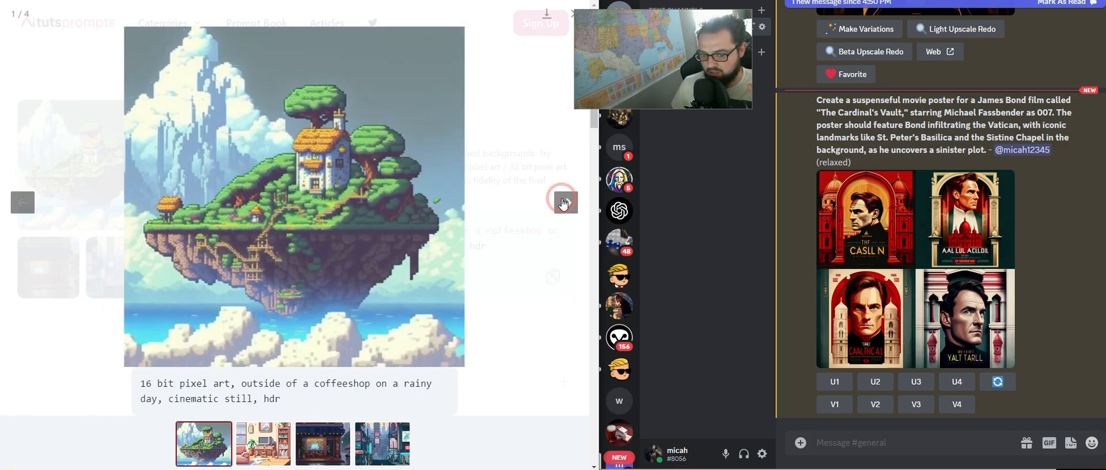
left_click(565, 201)
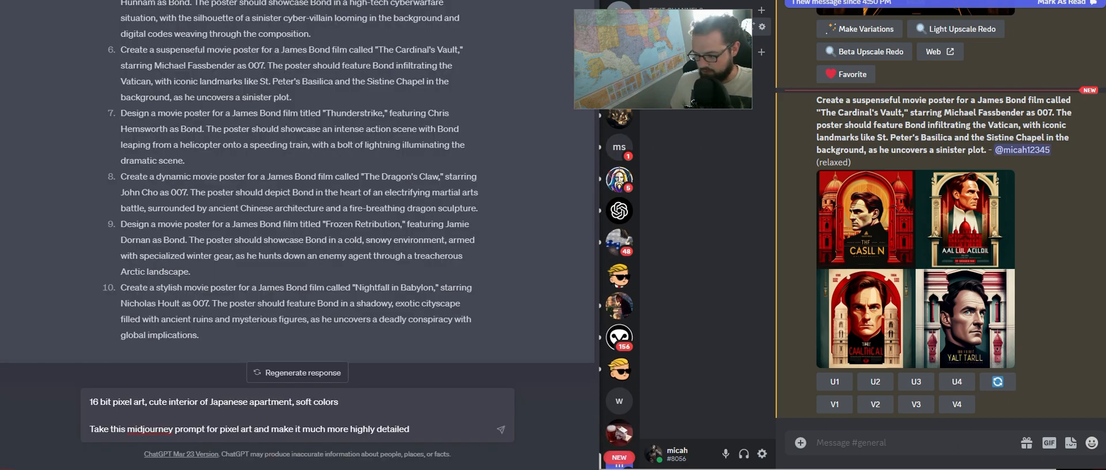
mouse_move(294, 442)
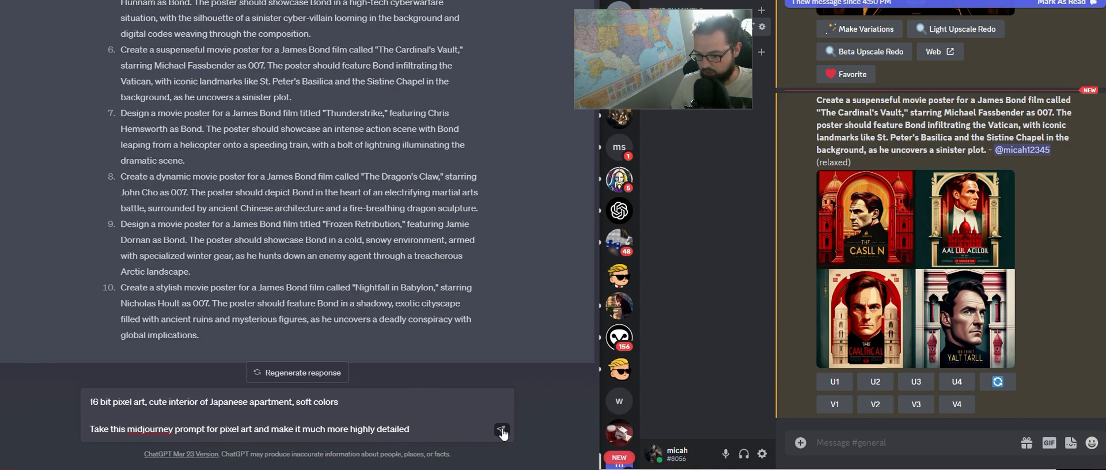
Send the cute Japanese apartment prompt asking ChatGPT for a much more detailed Midjourney version
left_click(502, 431)
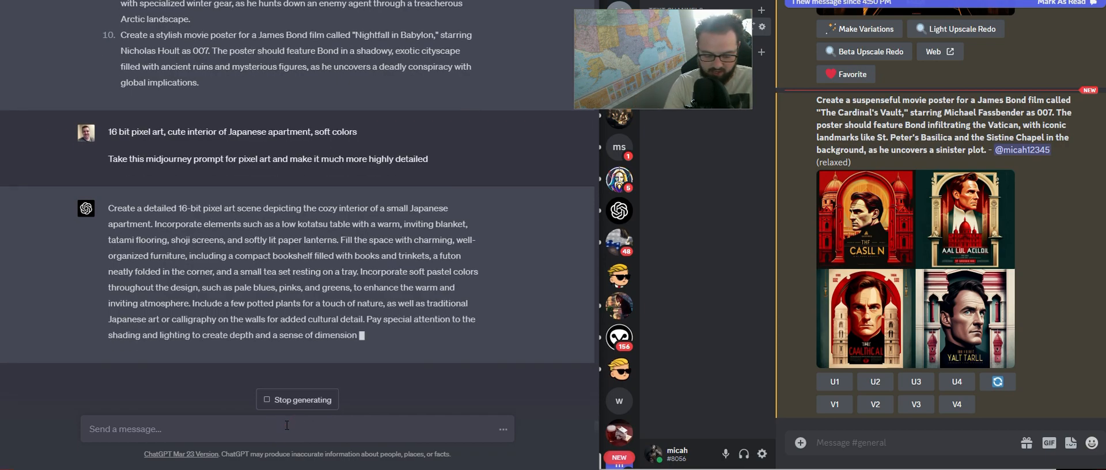
Ask ChatGPT to make up 10 scenes to inspire pixel art and develop prompts for each
type("I want you to")
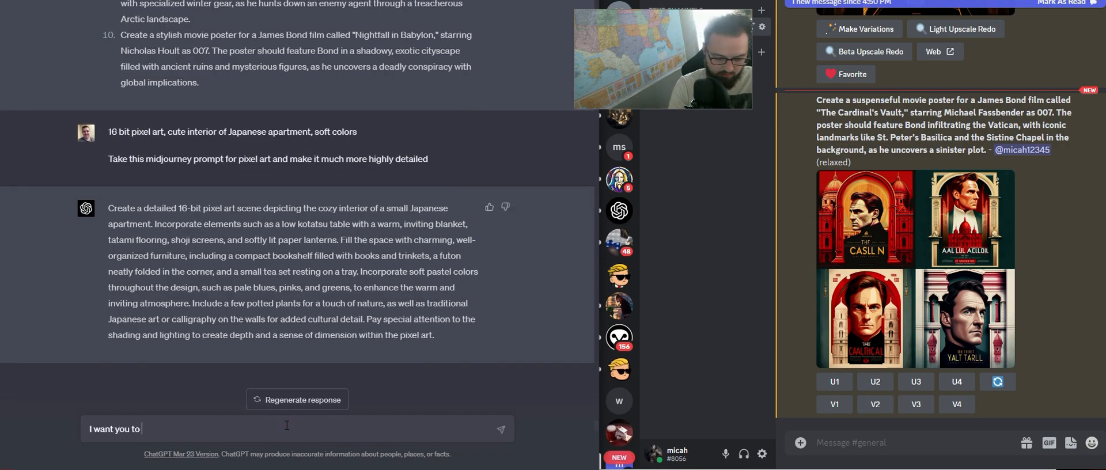
type("make up 10 different s")
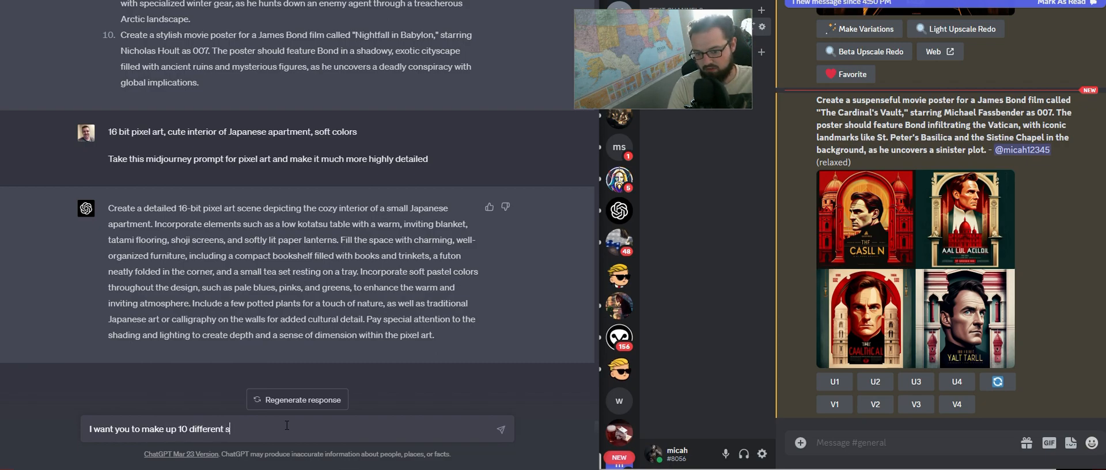
type("cenes that we d")
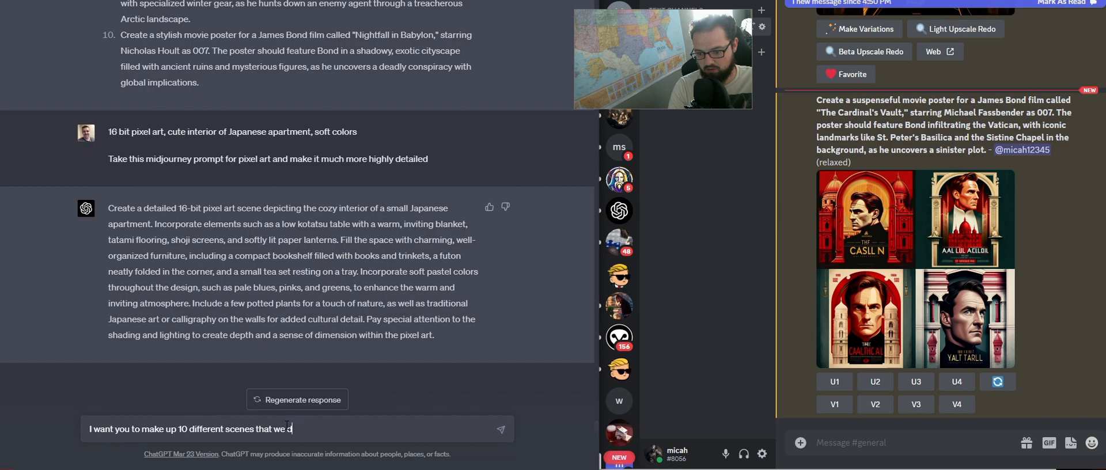
type("ould use to inspire pixel")
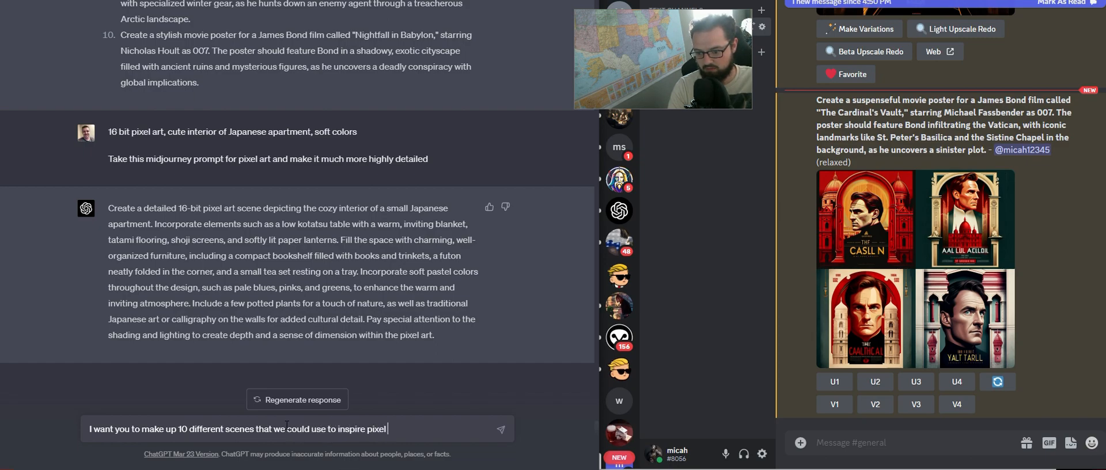
type("art. I want you to")
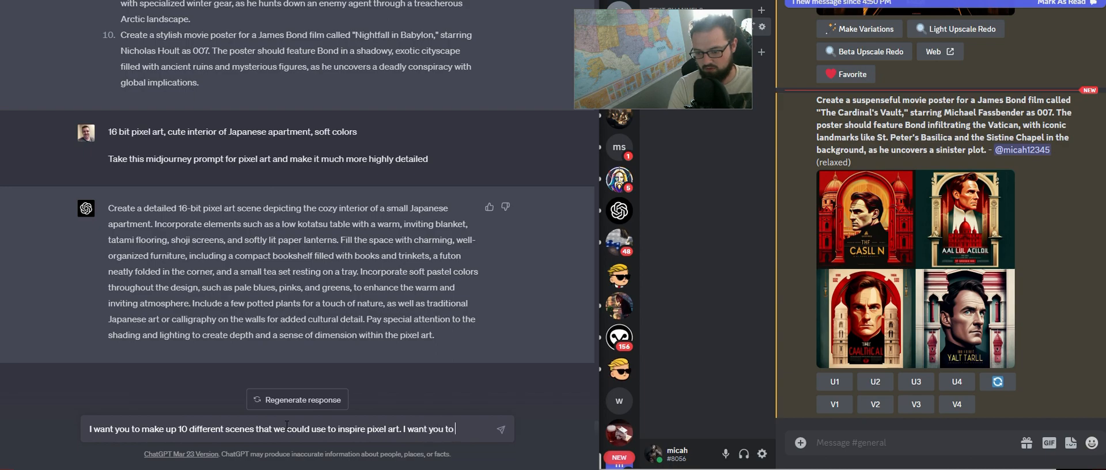
type("develop the prompt")
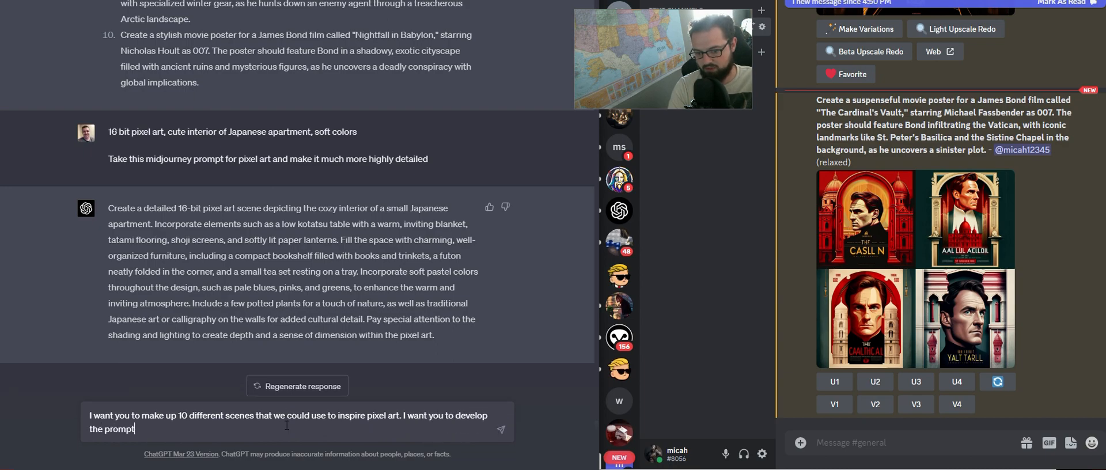
type("for those sce")
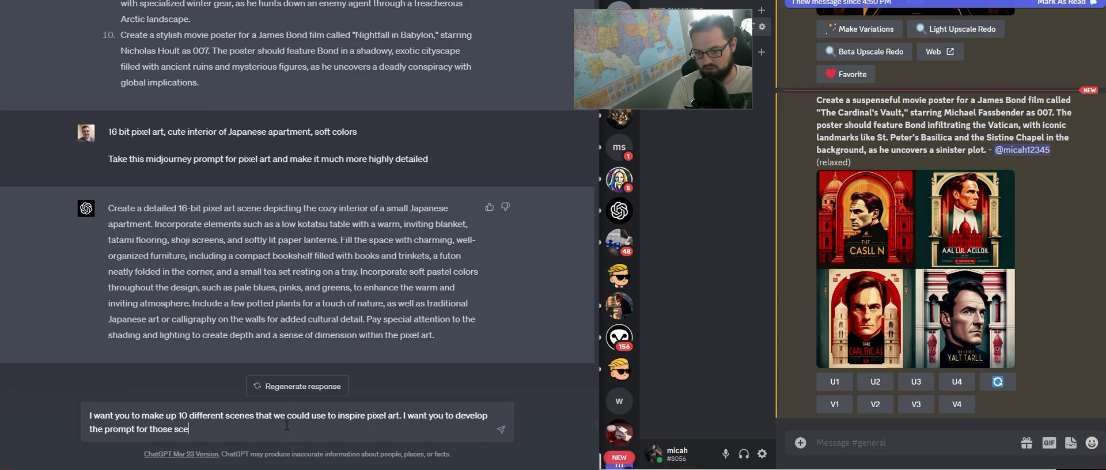
type("nes and give them")
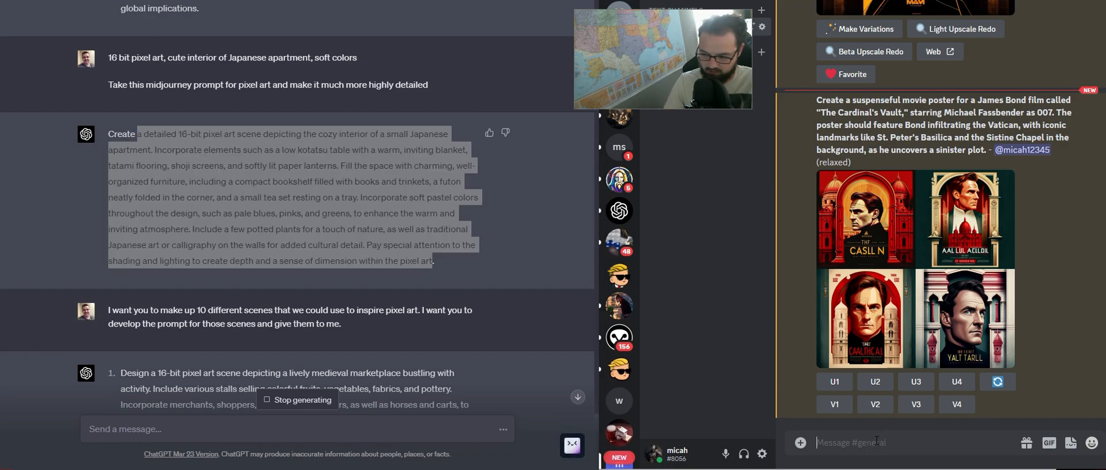
Start an /imagine request in Discord for the detailed Japanese apartment prompt
type("/imagine")
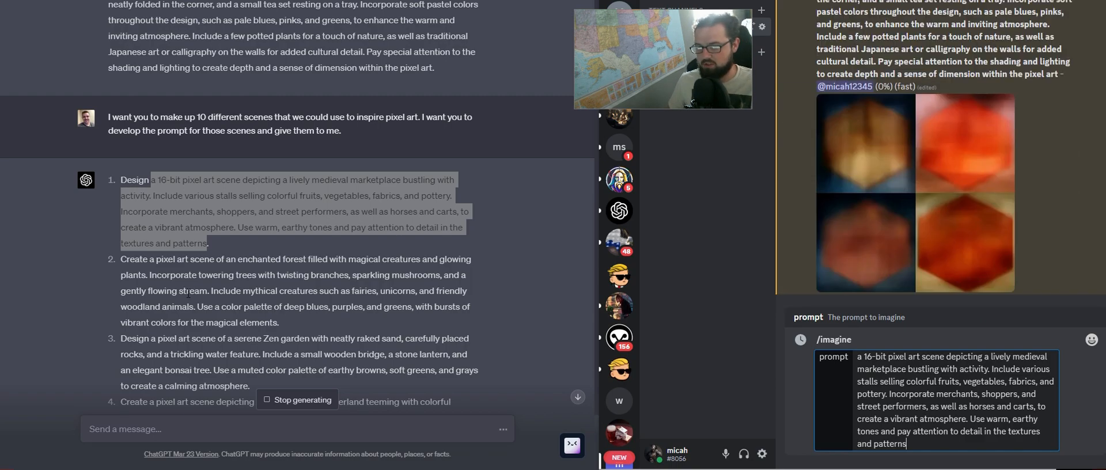
mouse_move(750, 368)
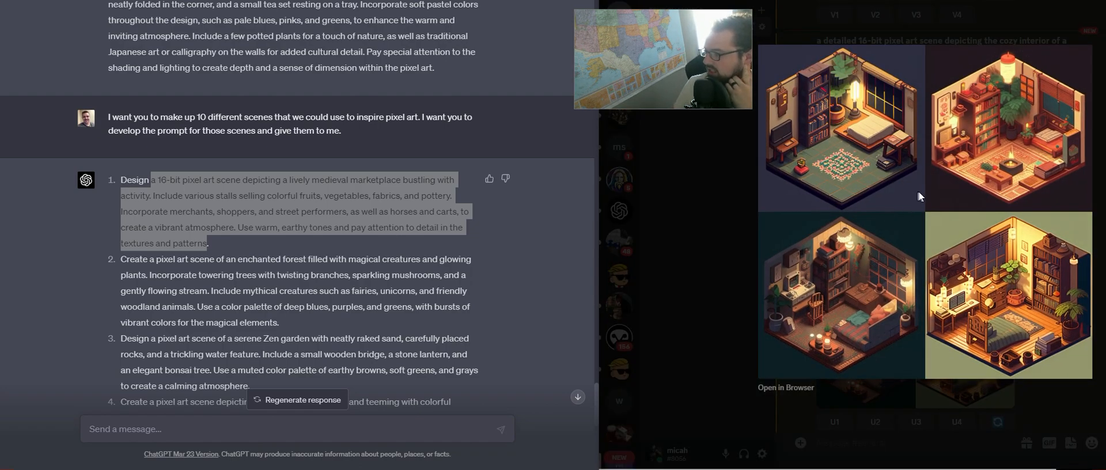
mouse_move(936, 193)
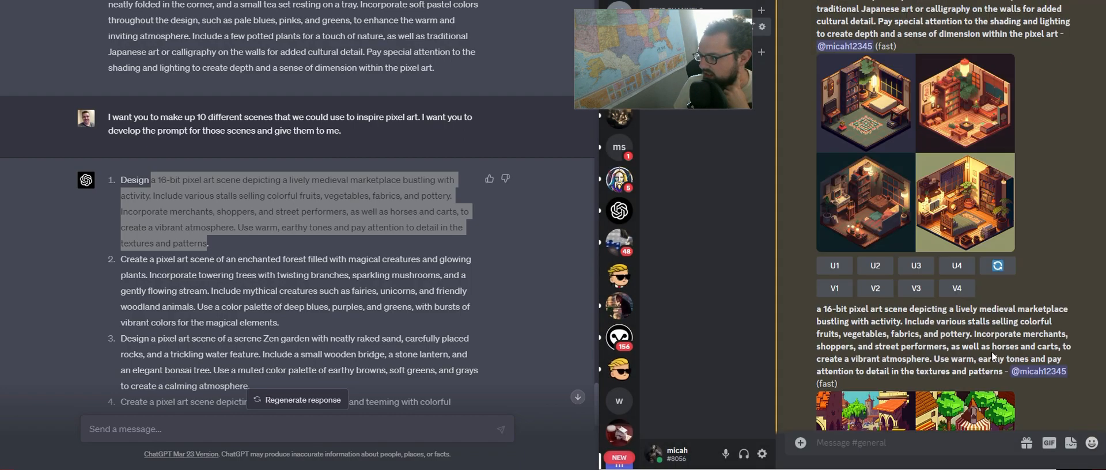
scroll("down", 3)
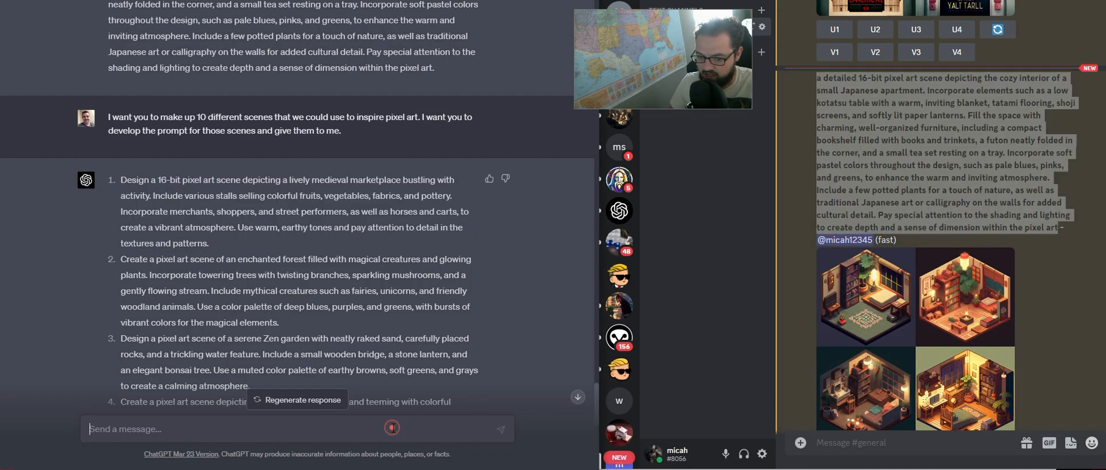
Tell ChatGPT the prompt gives a 3D style box and ask it to change it to a flat scene
type("This prompt gave us")
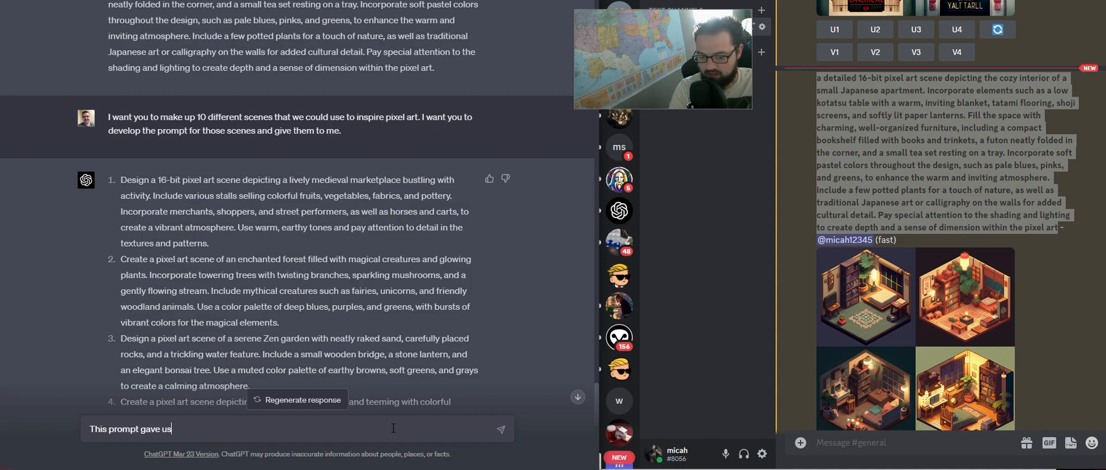
type("a 3")
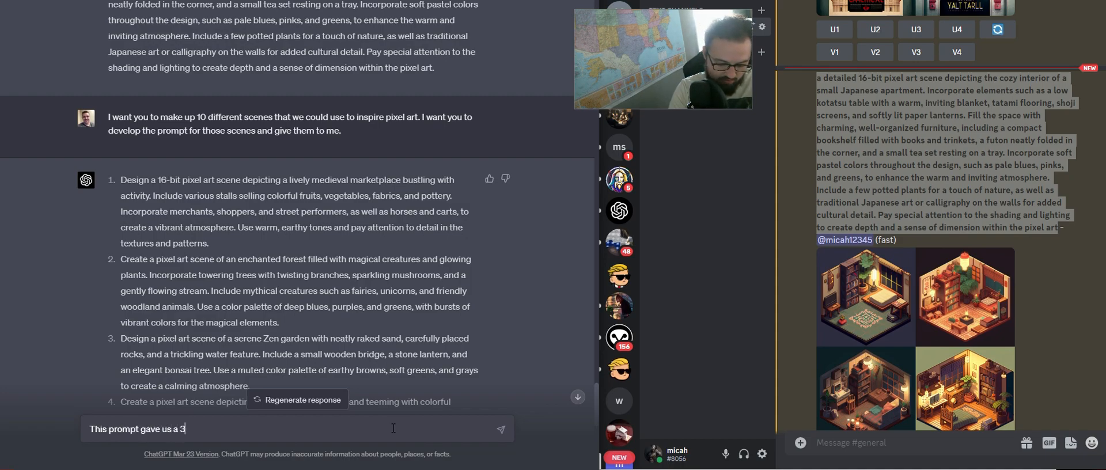
type("d s")
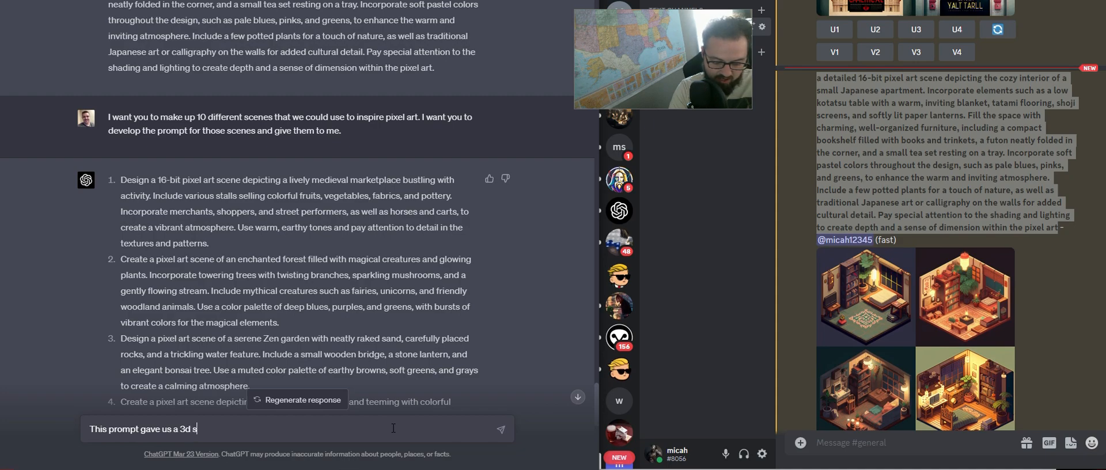
type("tyle box visual of this")
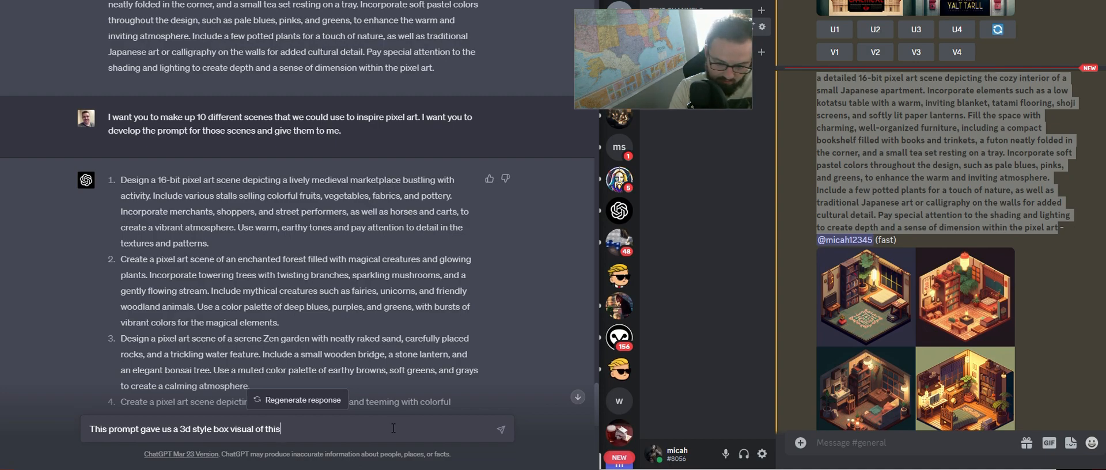
type("- but we want a 2d style flat s")
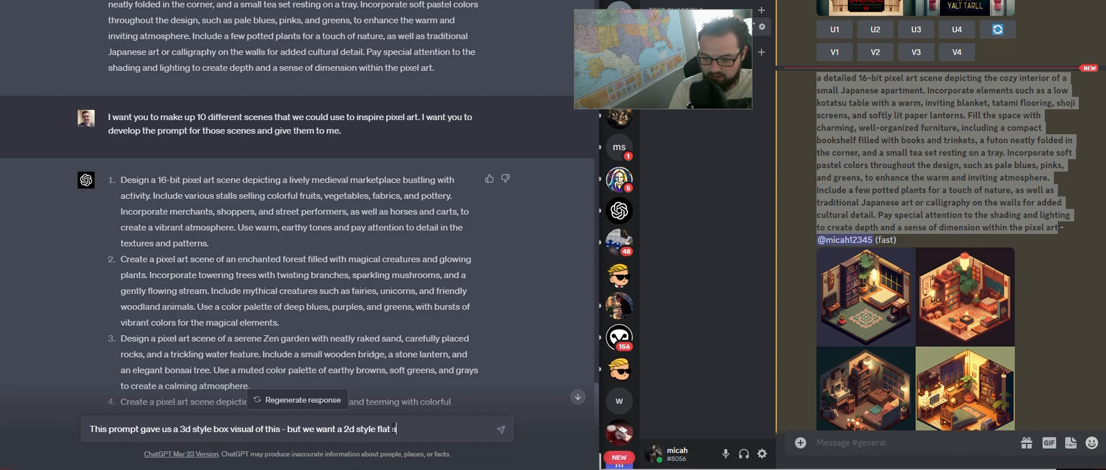
type("cene instead.")
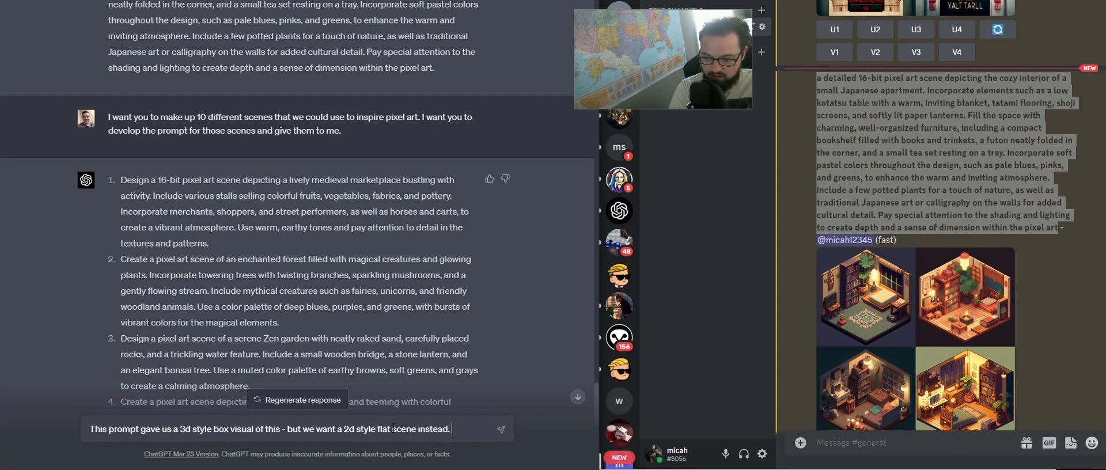
type("Can you change the")
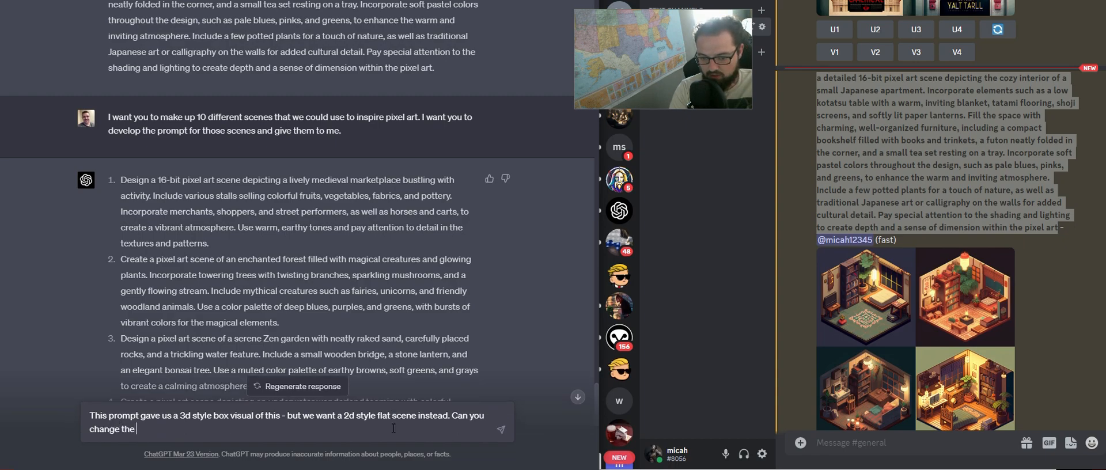
type("prompt to do that")
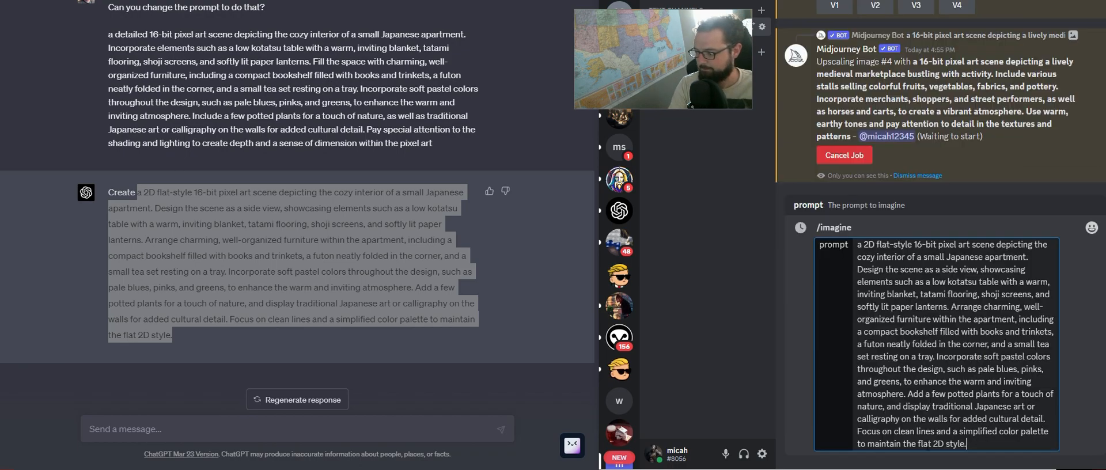
Submit the revised 2D apartment prompt for generation, then select the Egyptian tomb scene prompt in ChatGPT
key("Enter")
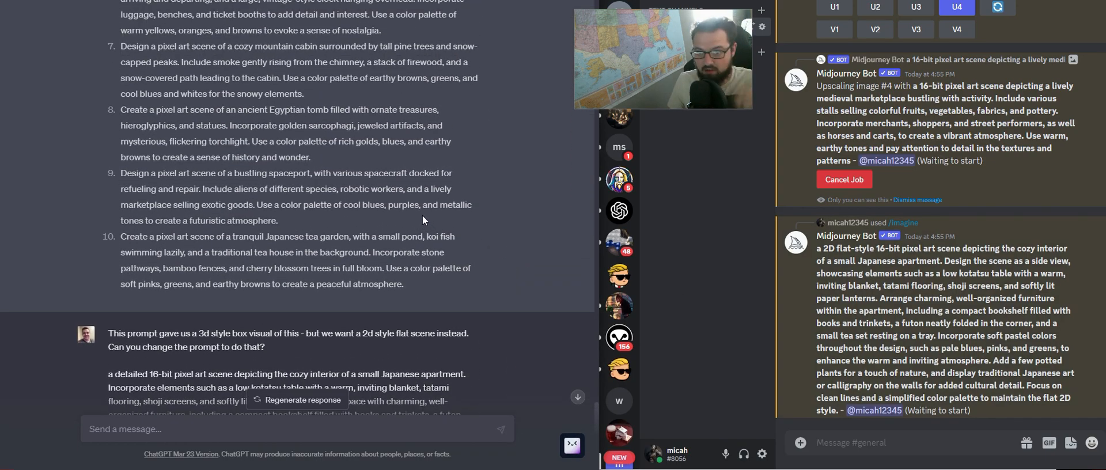
scroll("down", 3)
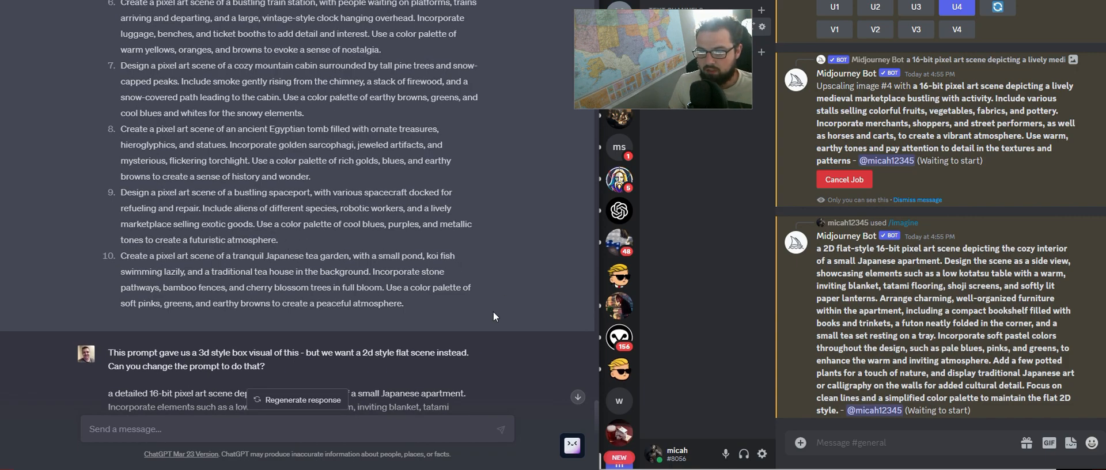
left_click_drag(123, 256, 404, 304)
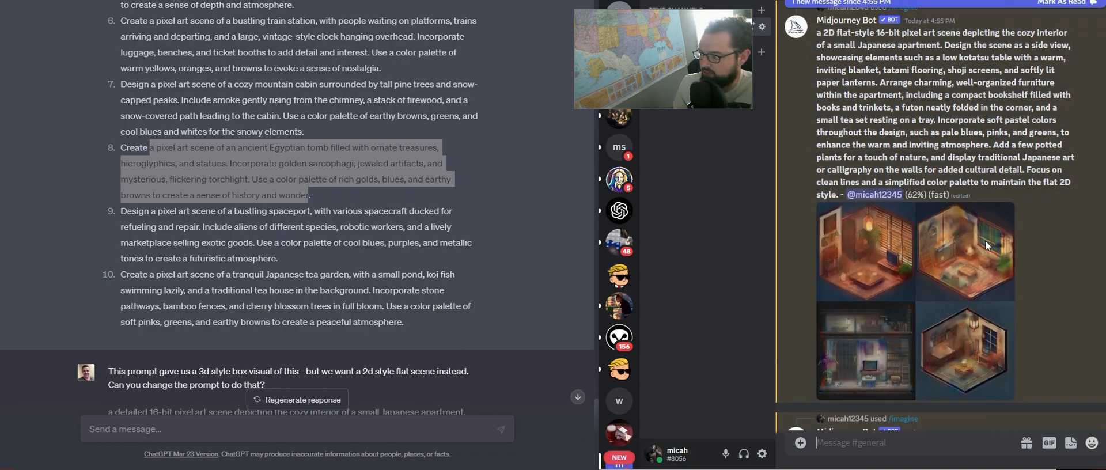
scroll("down", 3)
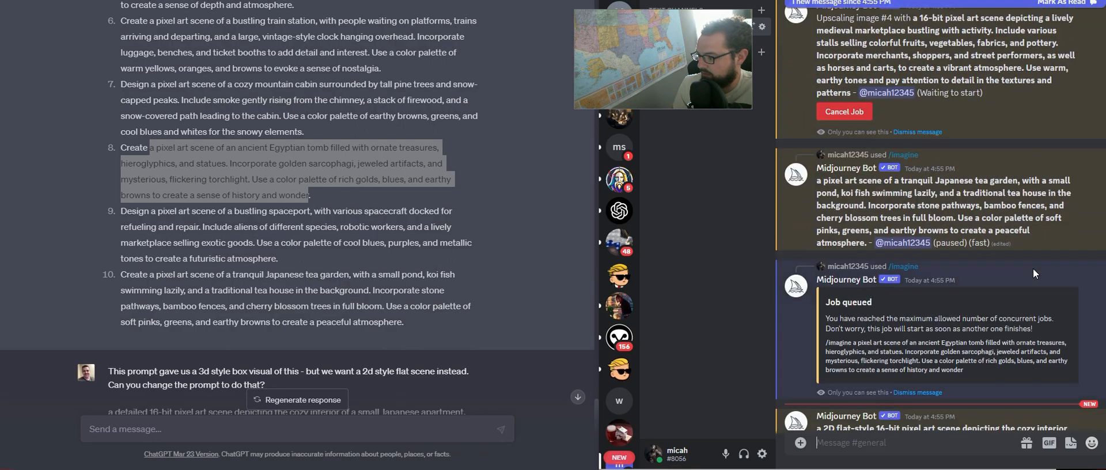
scroll("down", 3)
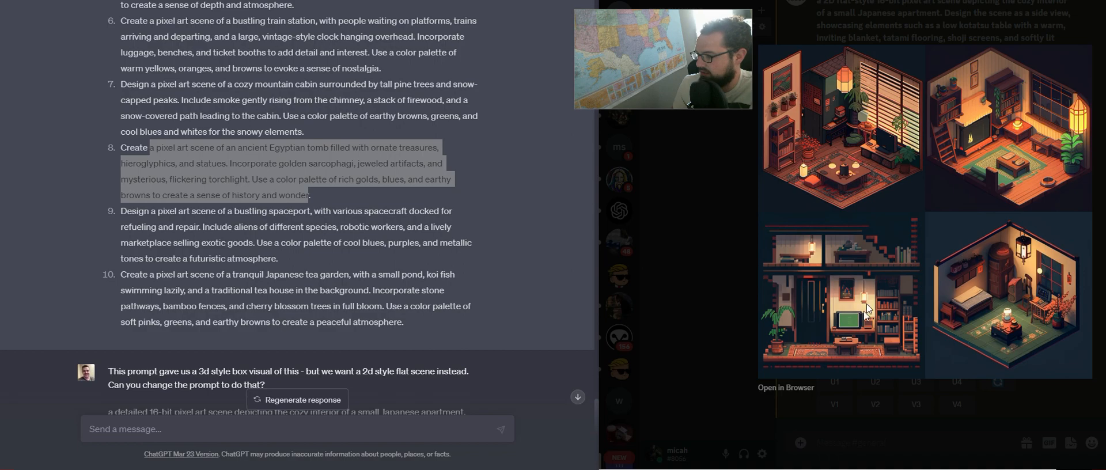
mouse_move(1066, 400)
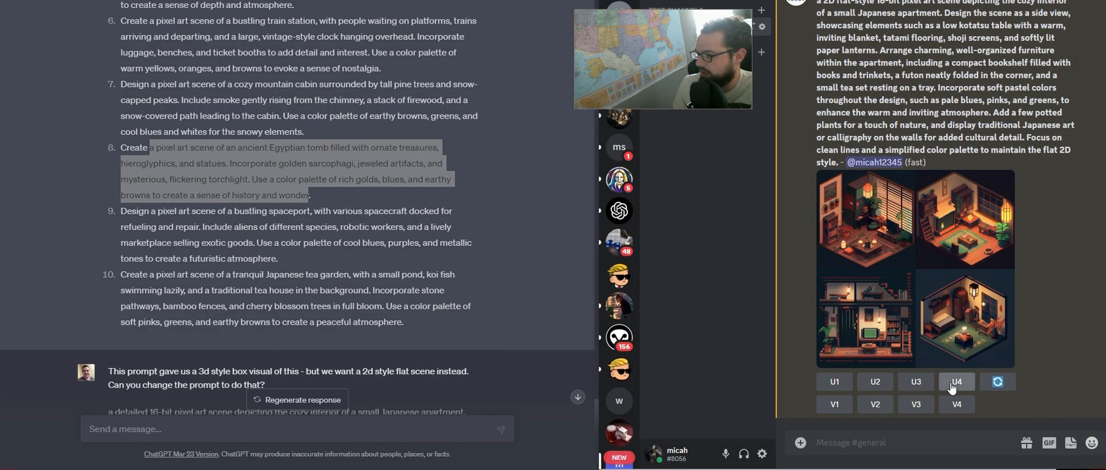
left_click(916, 382)
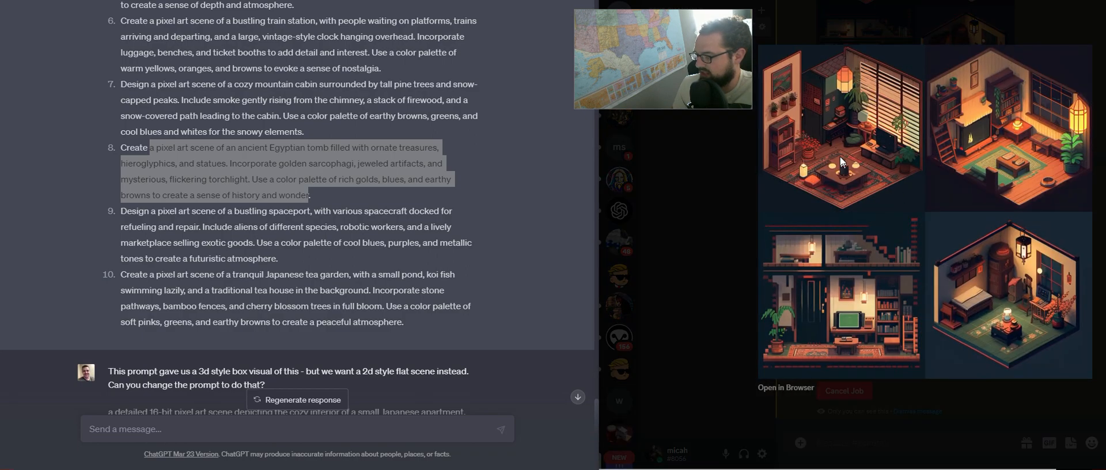
left_click(917, 118)
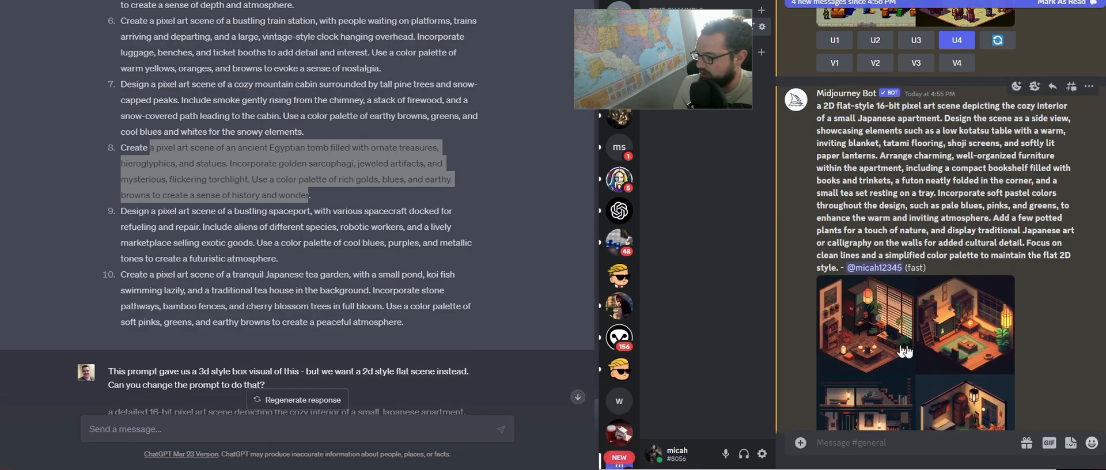
Upscale the bottom-right koi pond tea garden image from the grid with U4
scroll("down", 3)
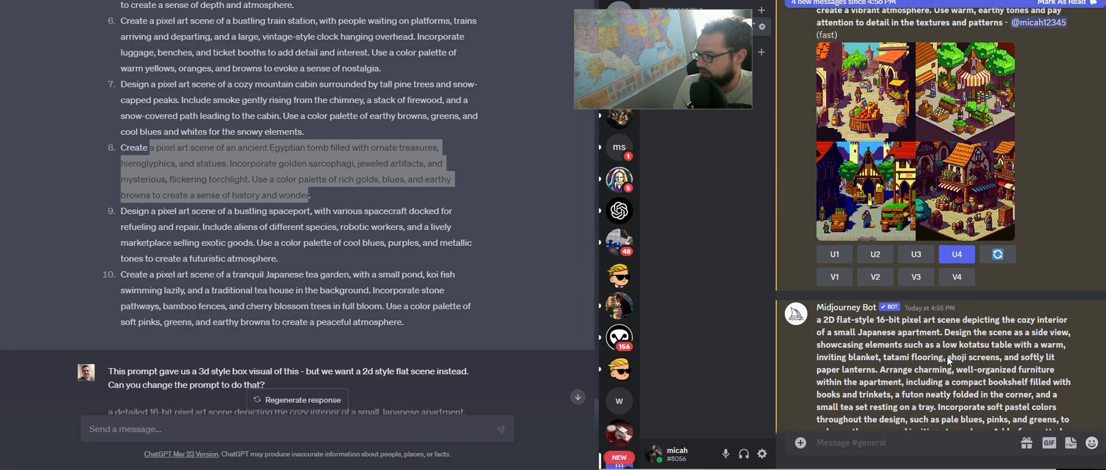
left_click(957, 254)
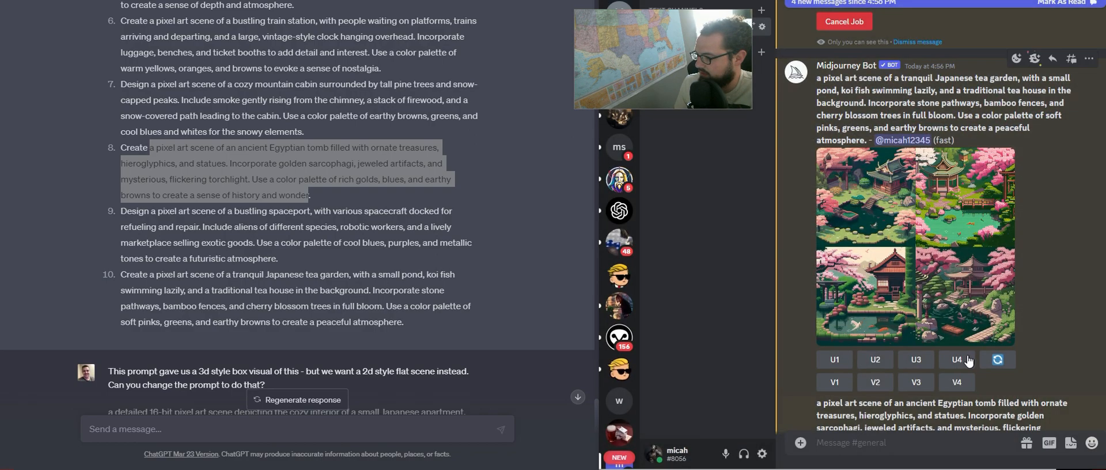
left_click(956, 359)
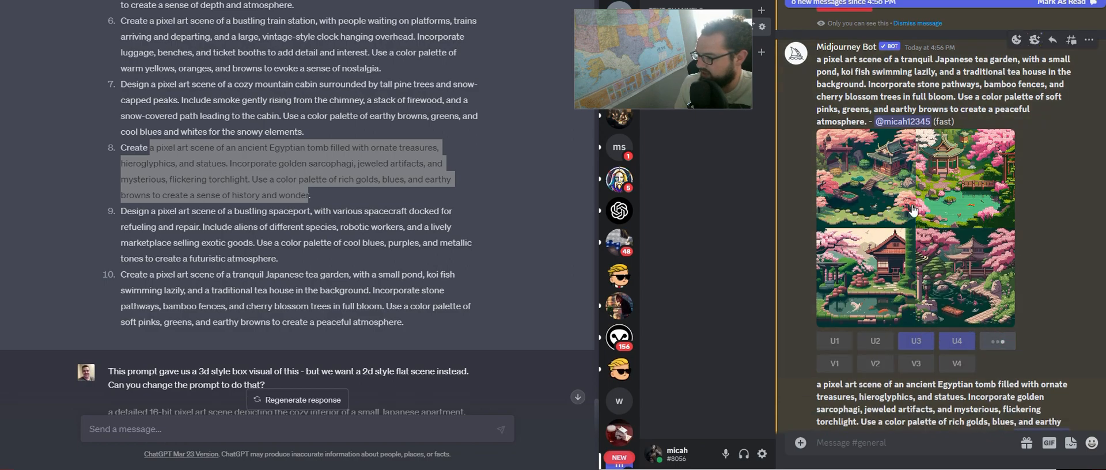
left_click(997, 341)
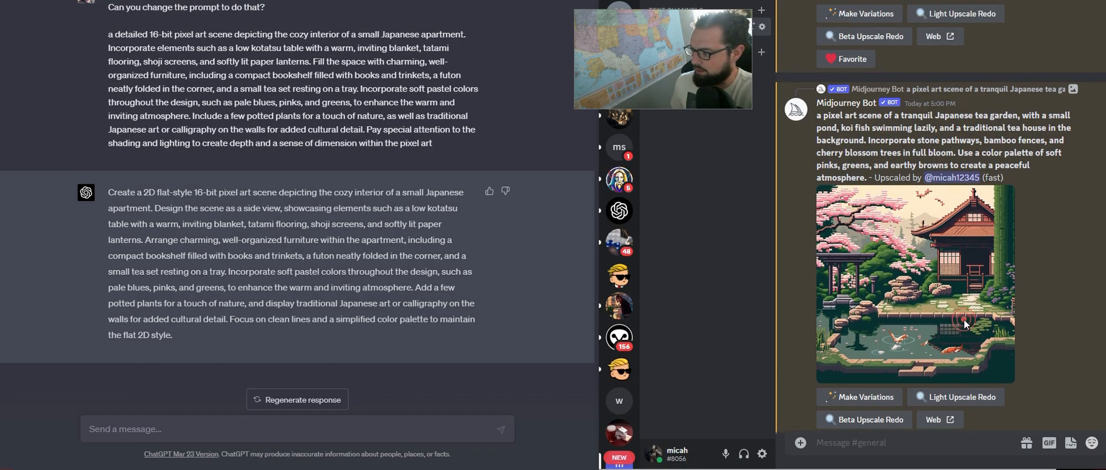
Preview the upscaled tea garden image at full size and select its prompt text from the bot message
left_click(910, 283)
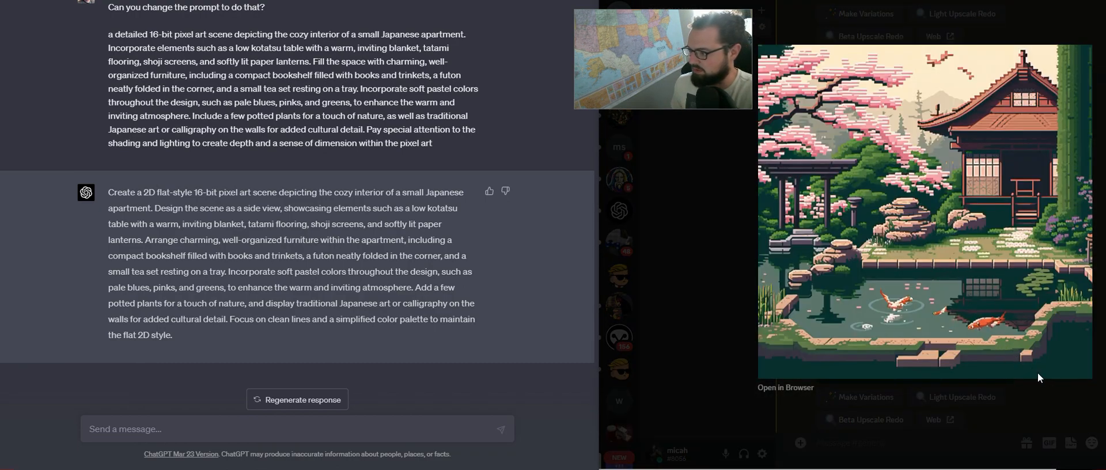
scroll("down", 3)
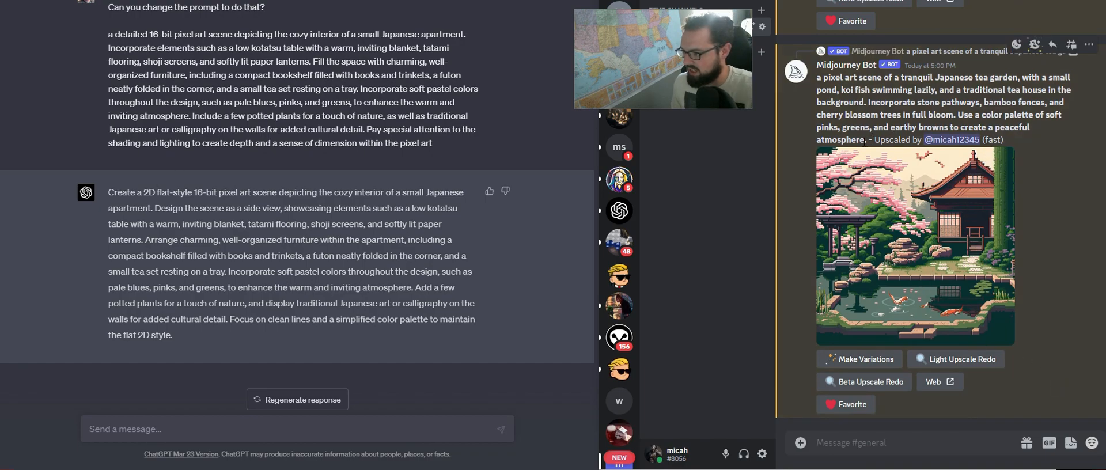
left_click_drag(815, 77, 865, 140)
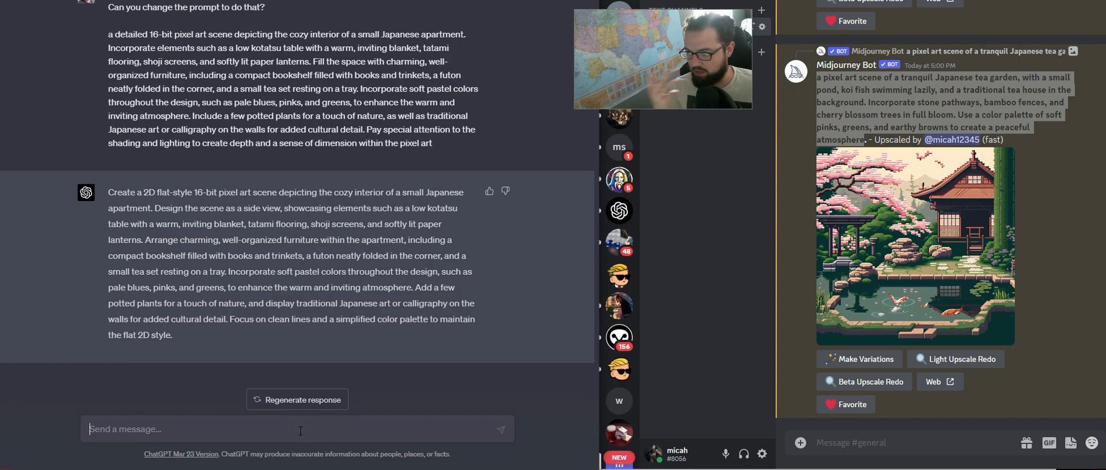
Ask ChatGPT to add a samurai character to the tea garden prompt and send it
type("Can")
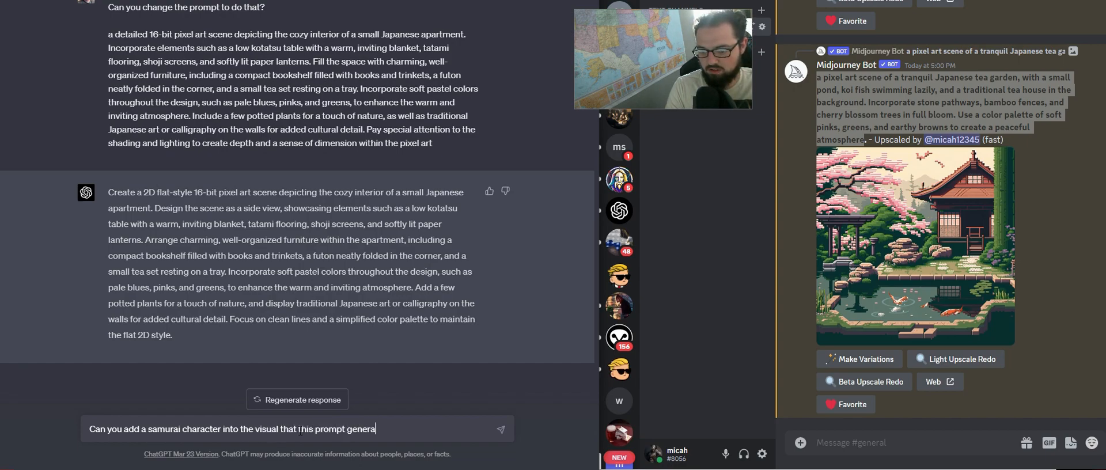
key("enter")
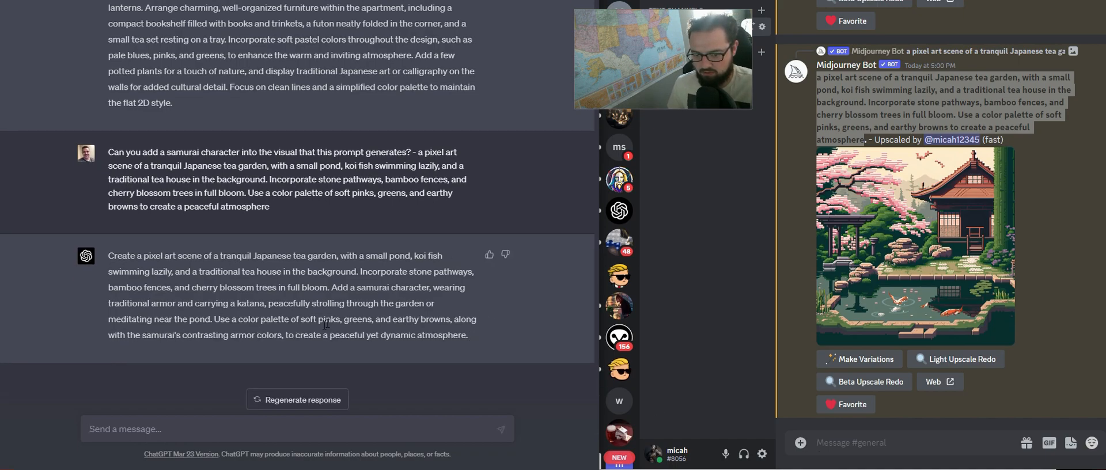
Copy the revised samurai tea garden prompt into /imagine, submit it, and enlarge the finished grid
left_click_drag(179, 287, 467, 335)
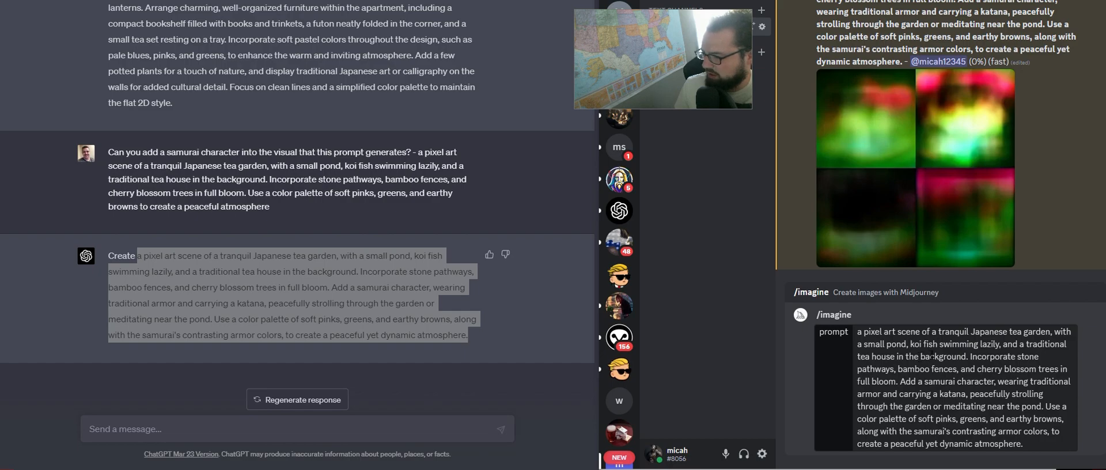
double_click(927, 406)
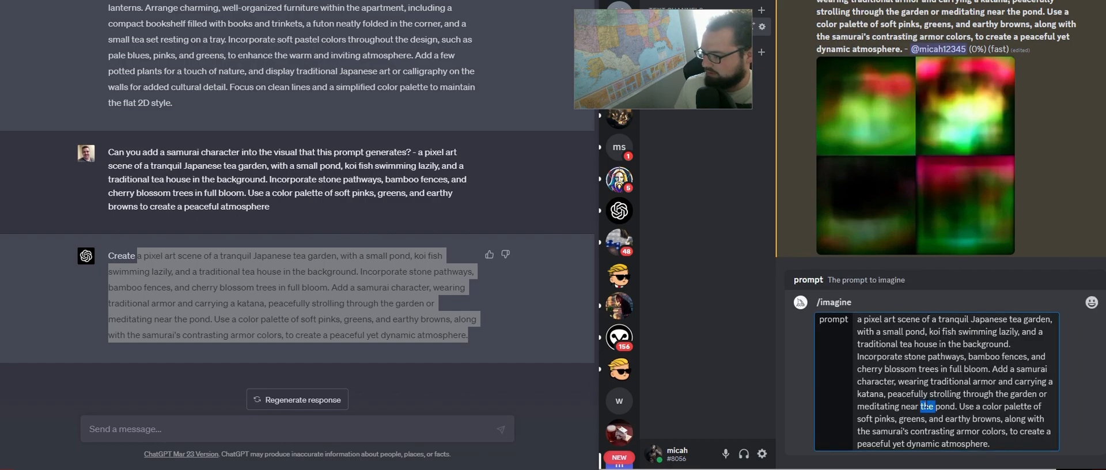
left_click(1012, 375)
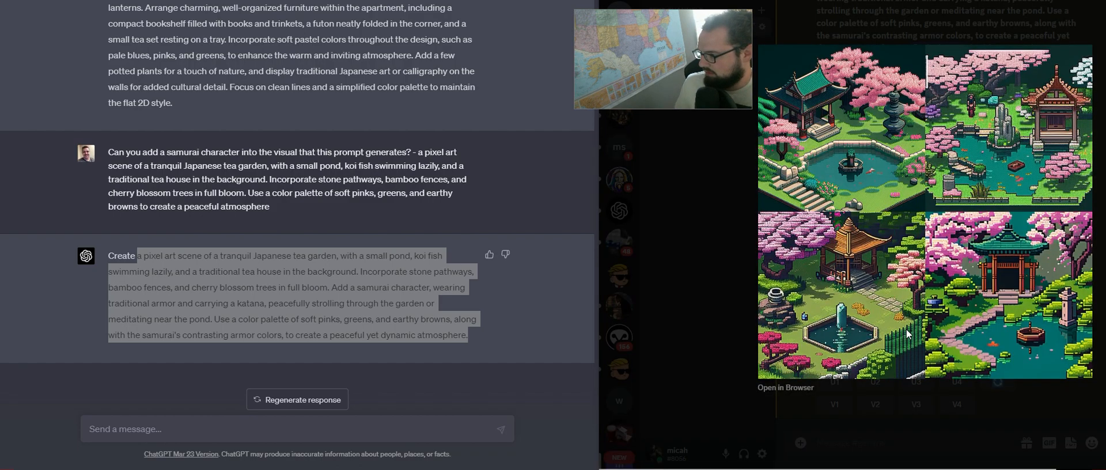
mouse_move(825, 156)
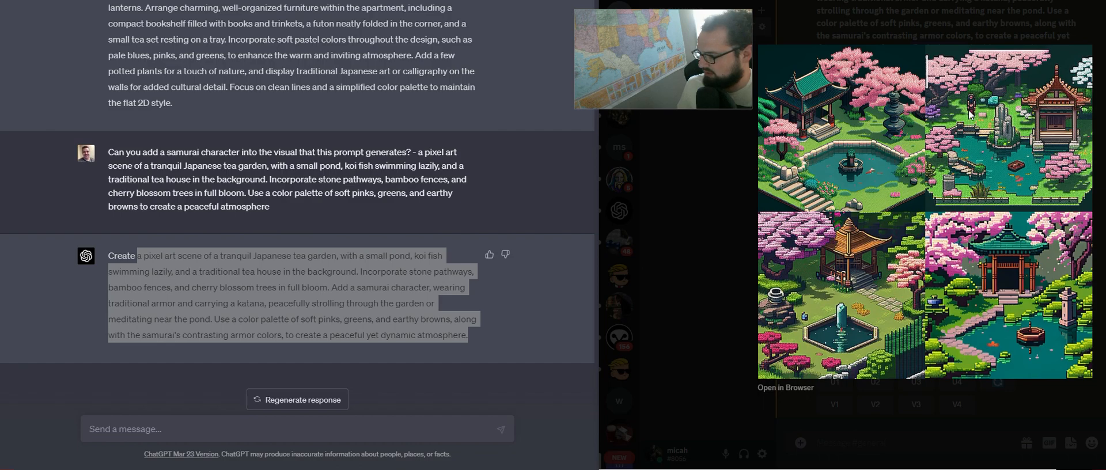
mouse_move(888, 145)
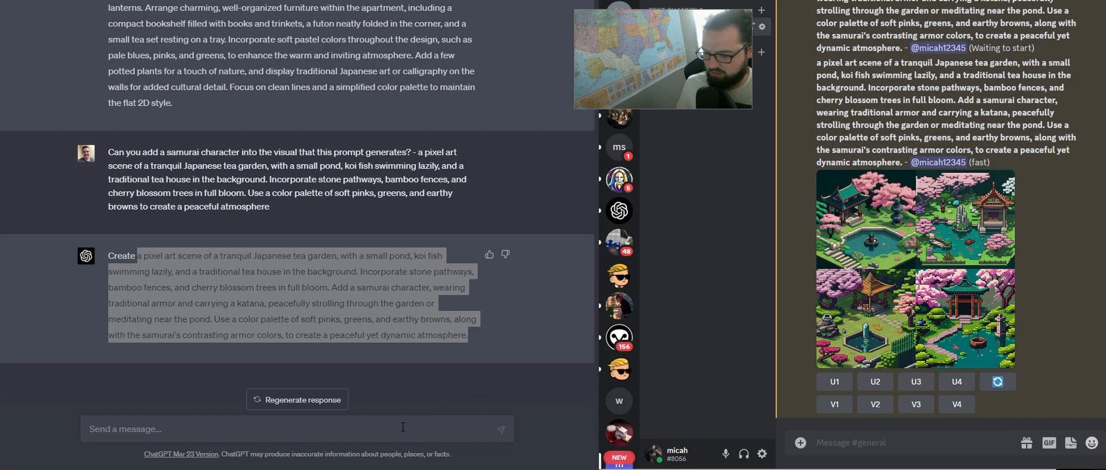
Ask ChatGPT to redesign the prompt since no samurai appeared, so the character is definitely visible
type("This prompt does not give")
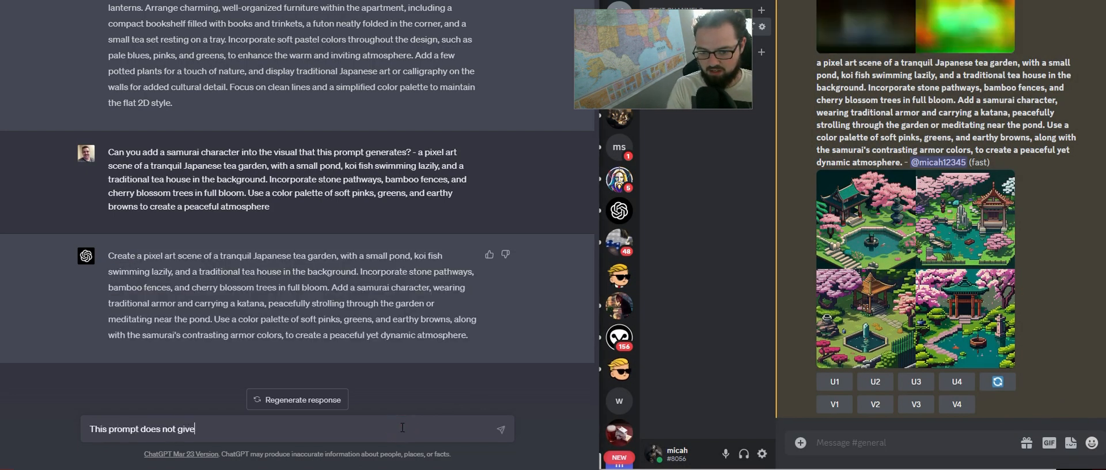
type("a samurai character. C")
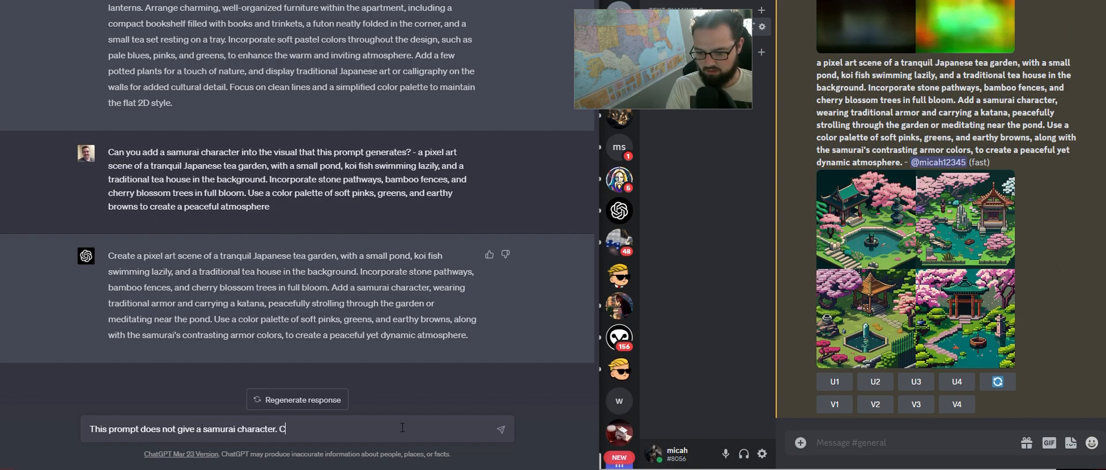
type("an you redesign the promp")
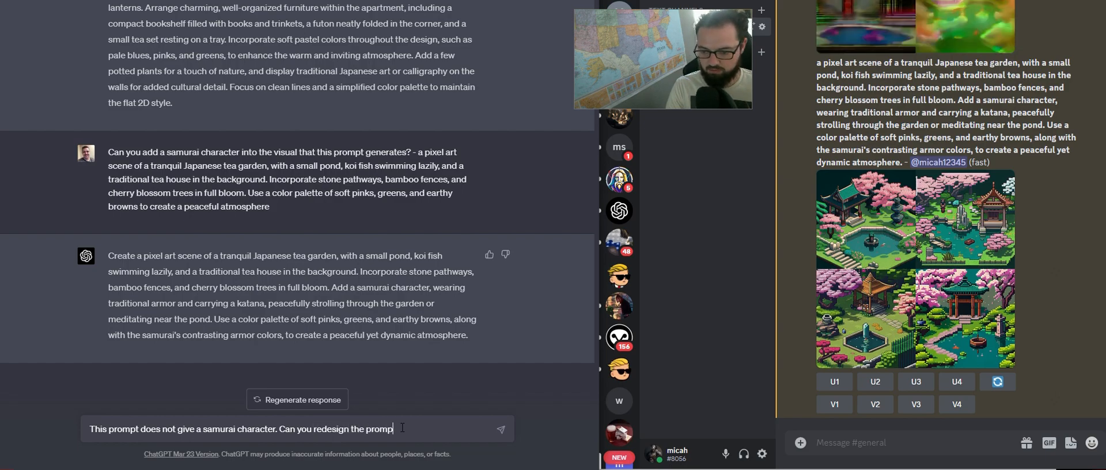
type("to make it so the")
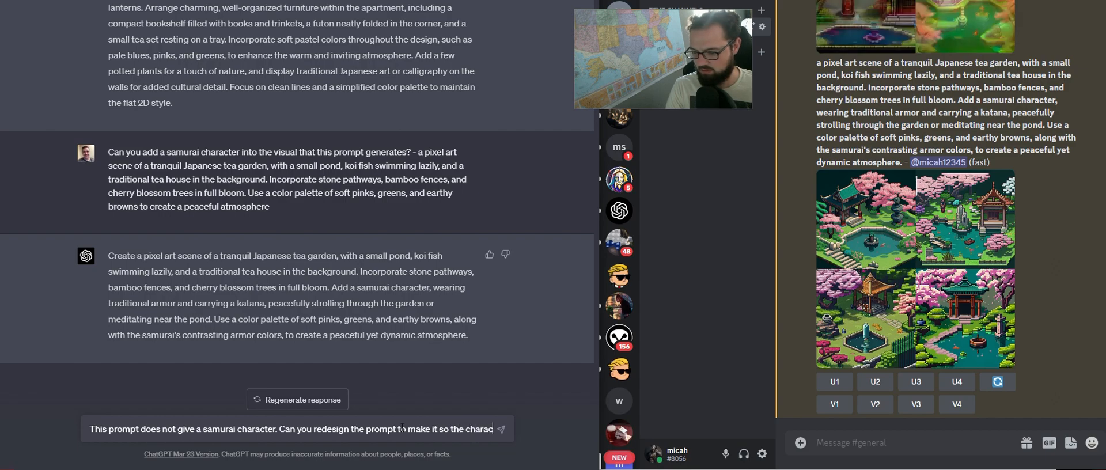
type("character is visible")
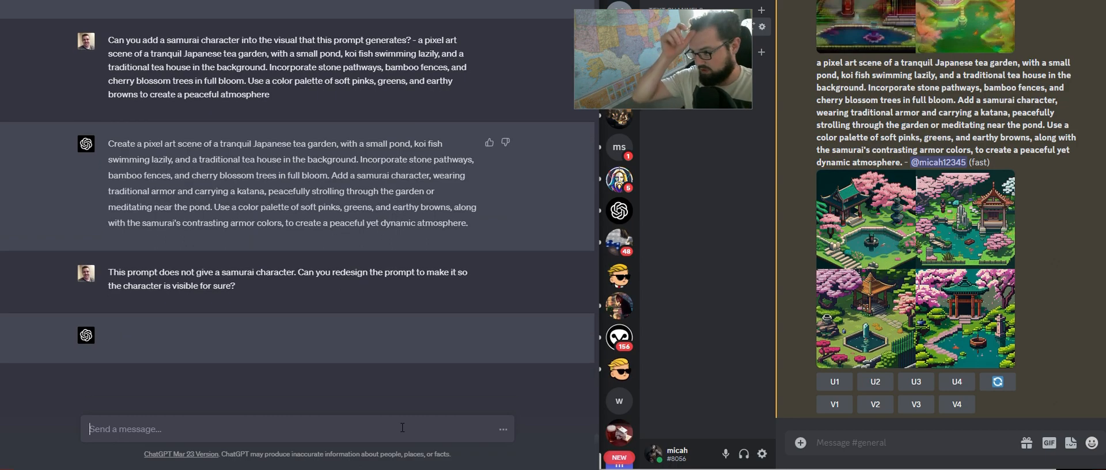
Scroll through ChatGPT's redesigned prompt with a prominent samurai in the foreground
scroll("down", 3)
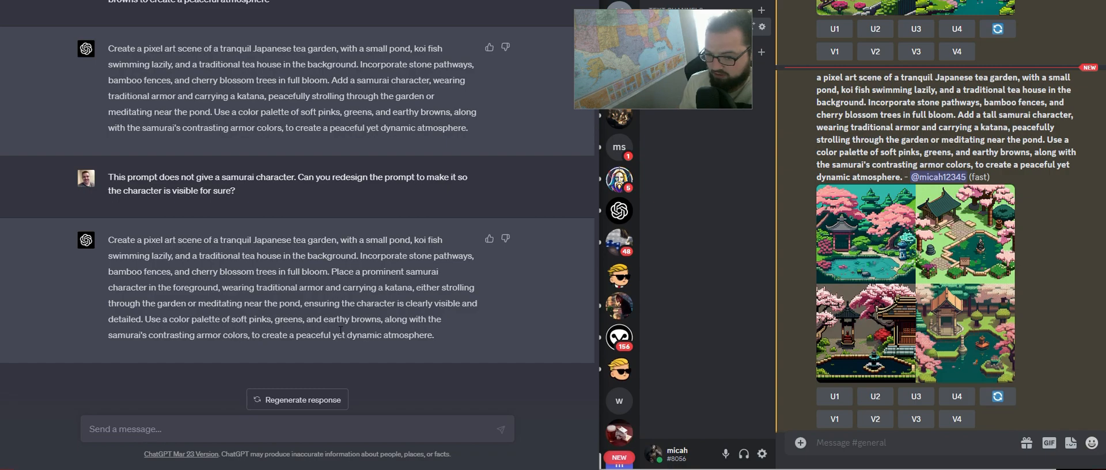
mouse_move(973, 205)
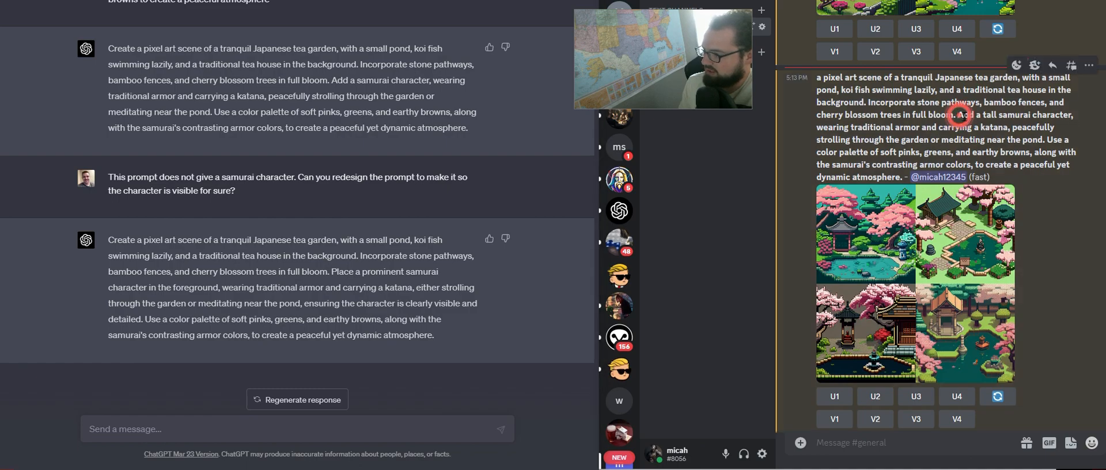
Copy the foreground-samurai prompt, generate a grid in Midjourney and move on to upscaling the third image
left_click_drag(952, 114, 1005, 140)
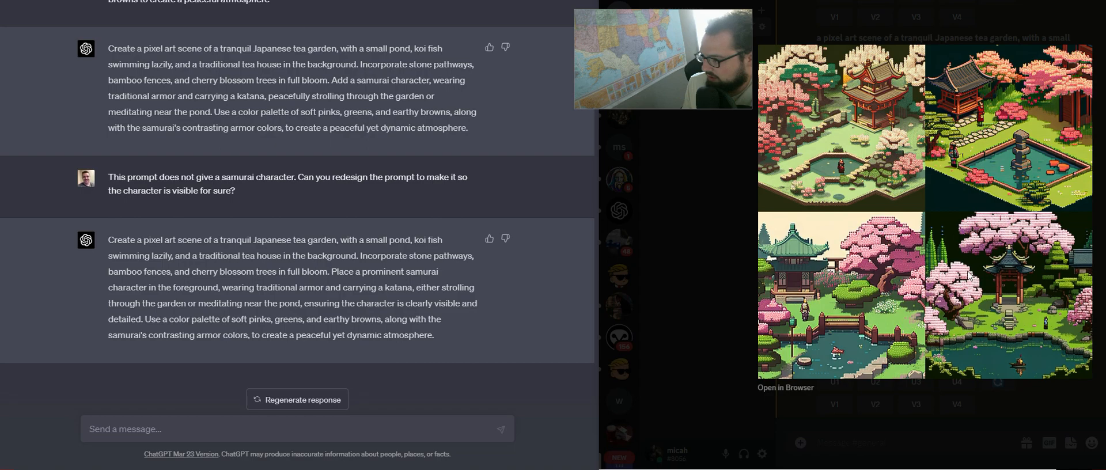
mouse_move(988, 118)
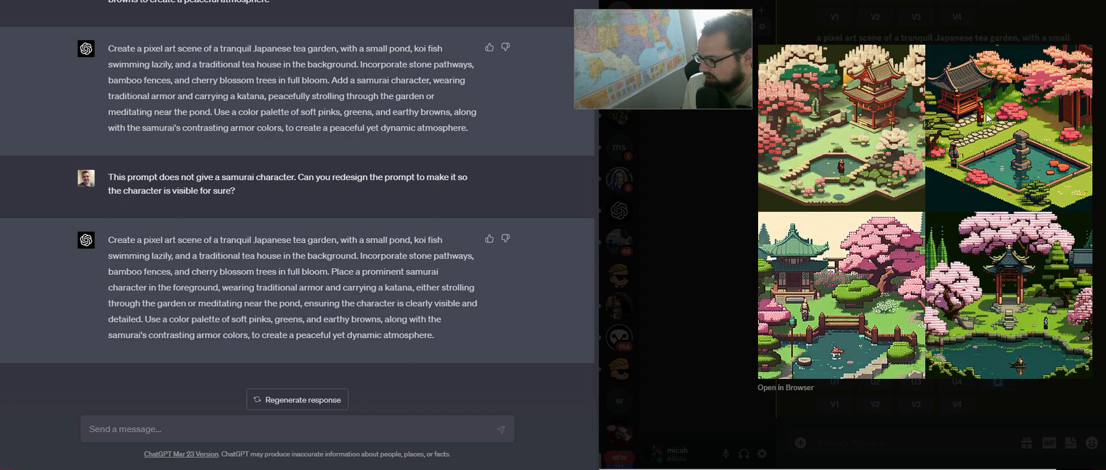
mouse_move(973, 346)
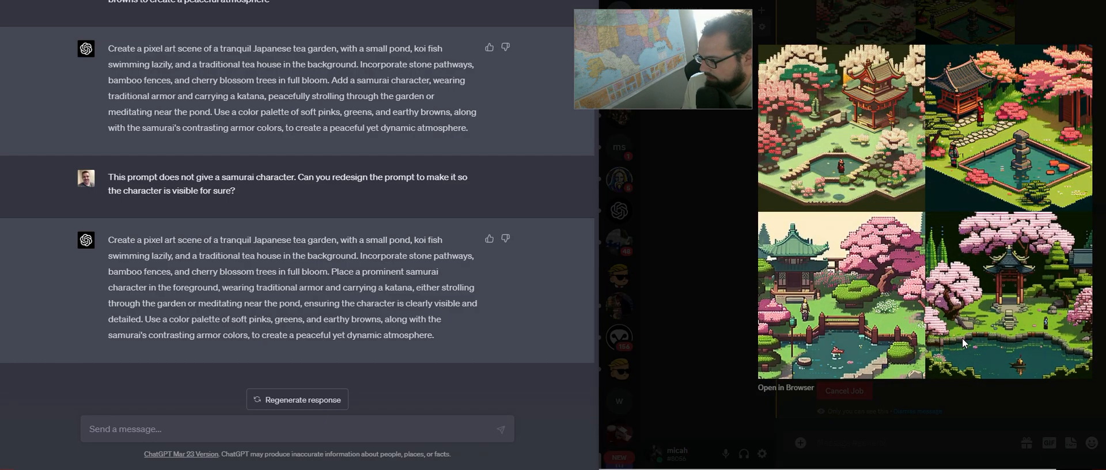
mouse_move(1070, 159)
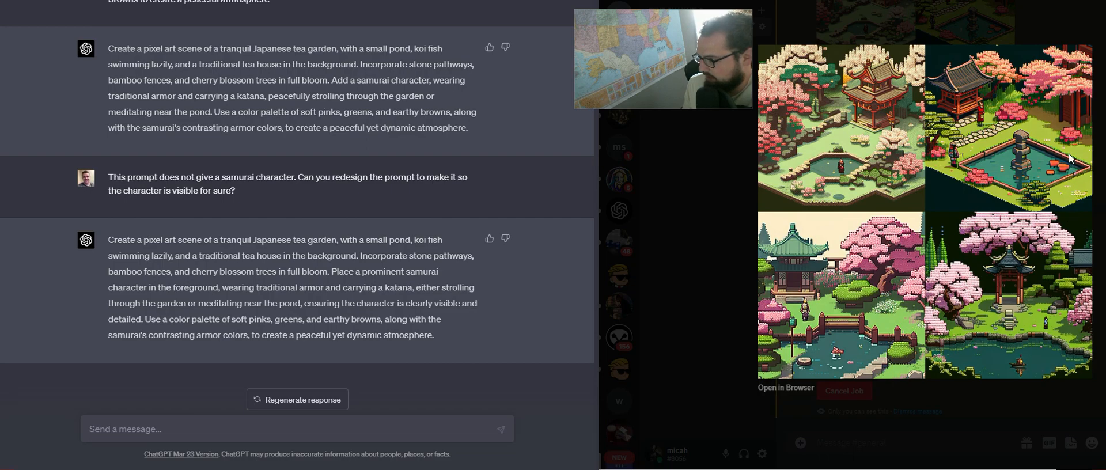
mouse_move(1068, 174)
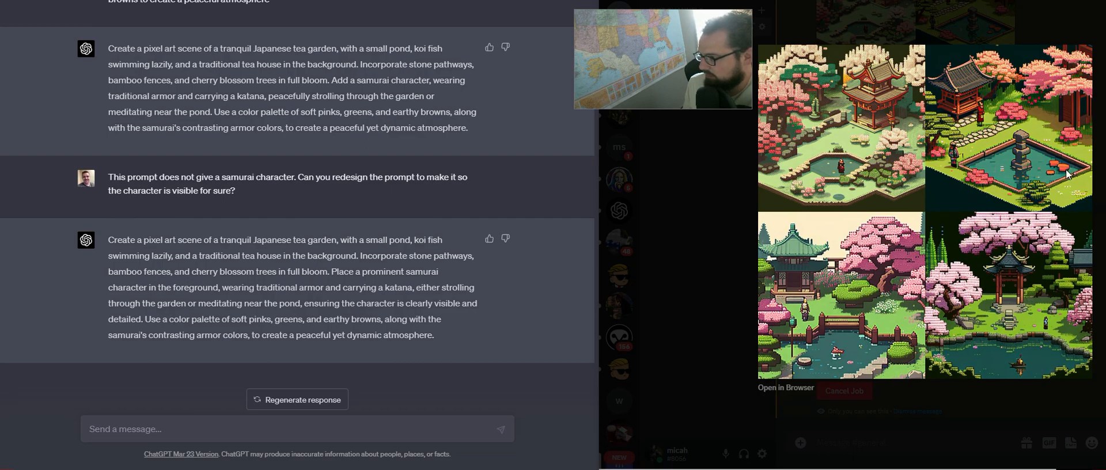
left_click(915, 169)
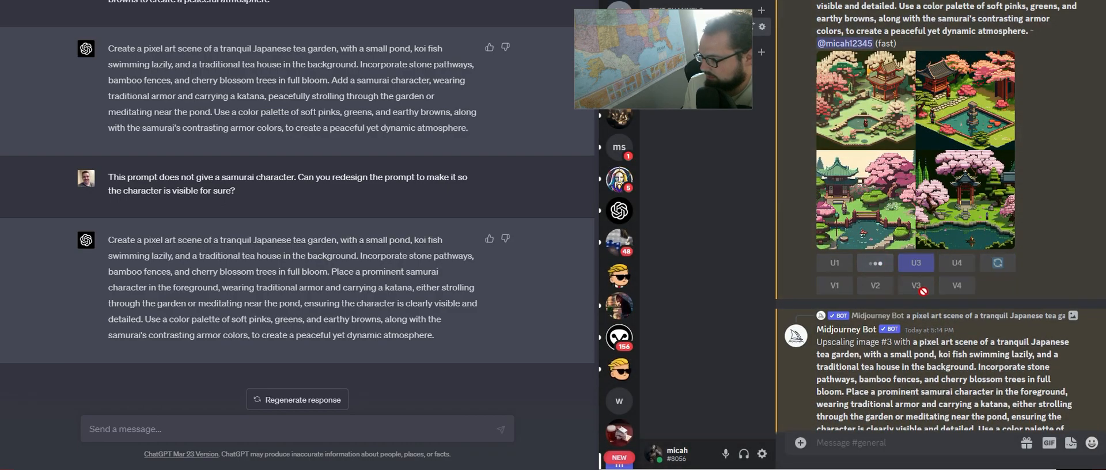
View the upscaled tea garden image with samurai figures beside the pond at full size
right_click(875, 306)
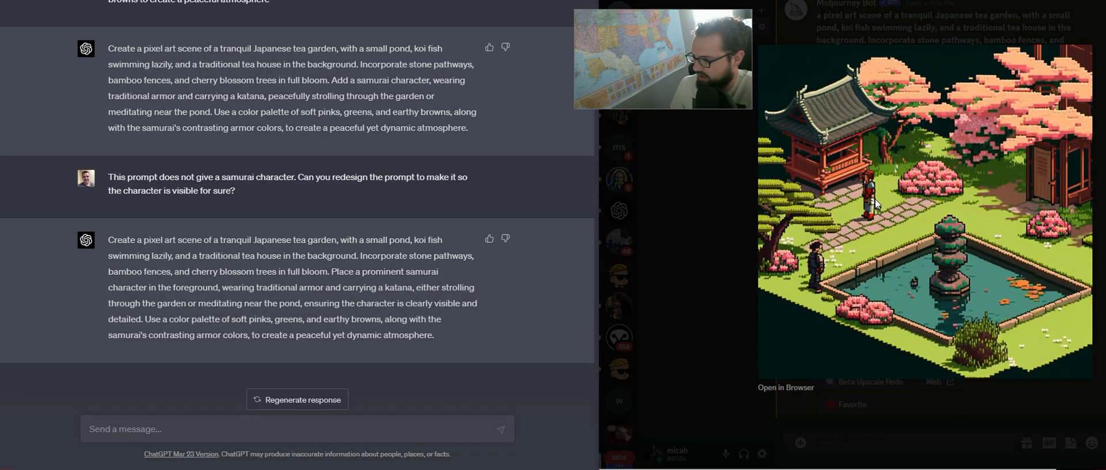
mouse_move(1076, 394)
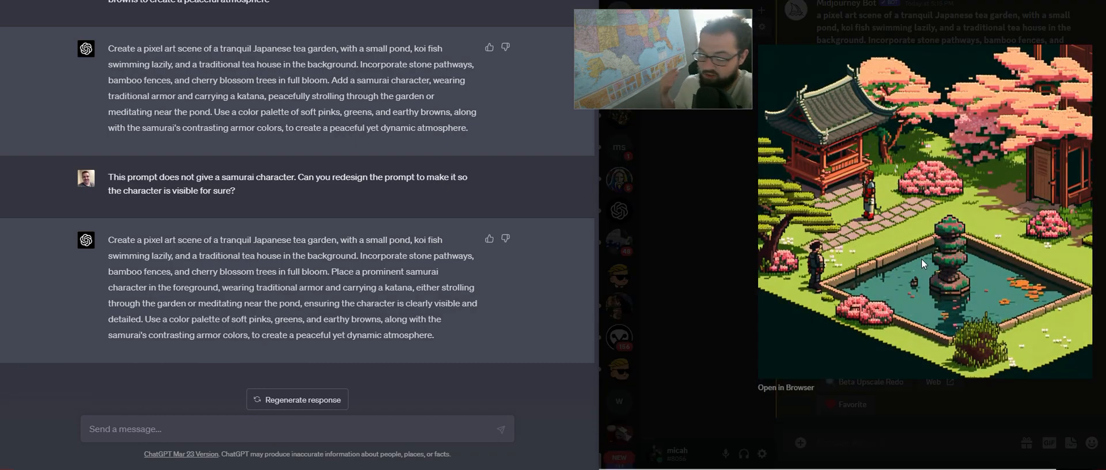
mouse_move(813, 287)
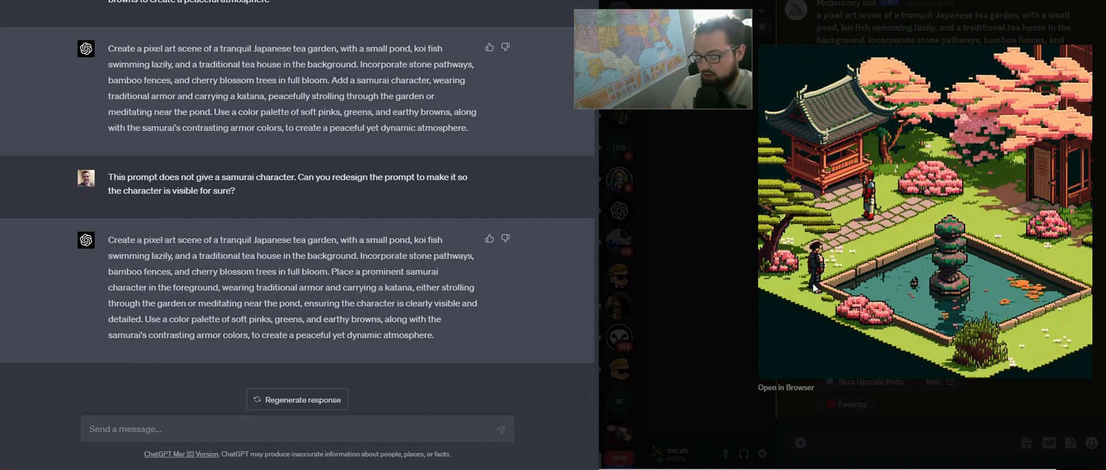
mouse_move(901, 394)
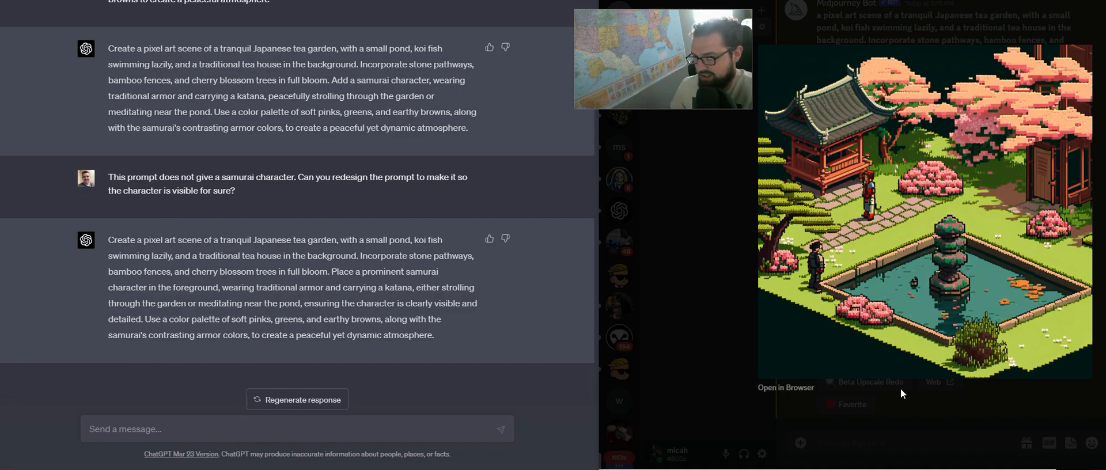